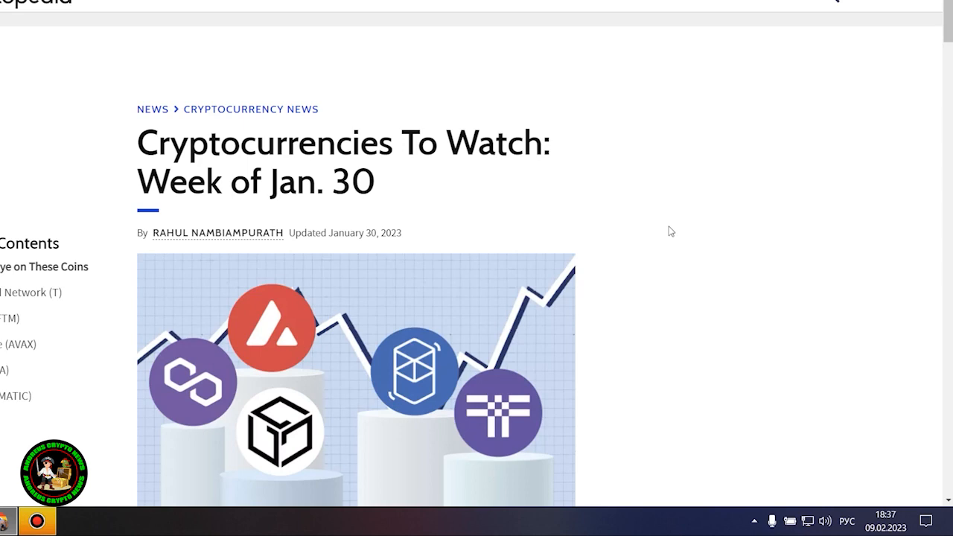
- Scroll past the header image to the 'Keep an Eye on These Coins' intro and Key Takeaways
scroll(down, 3)
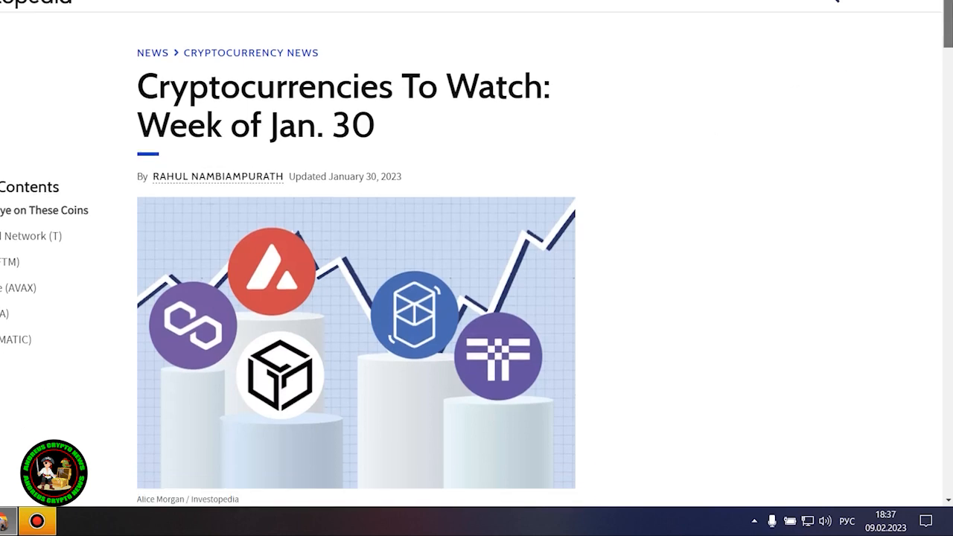
scroll(down, 3)
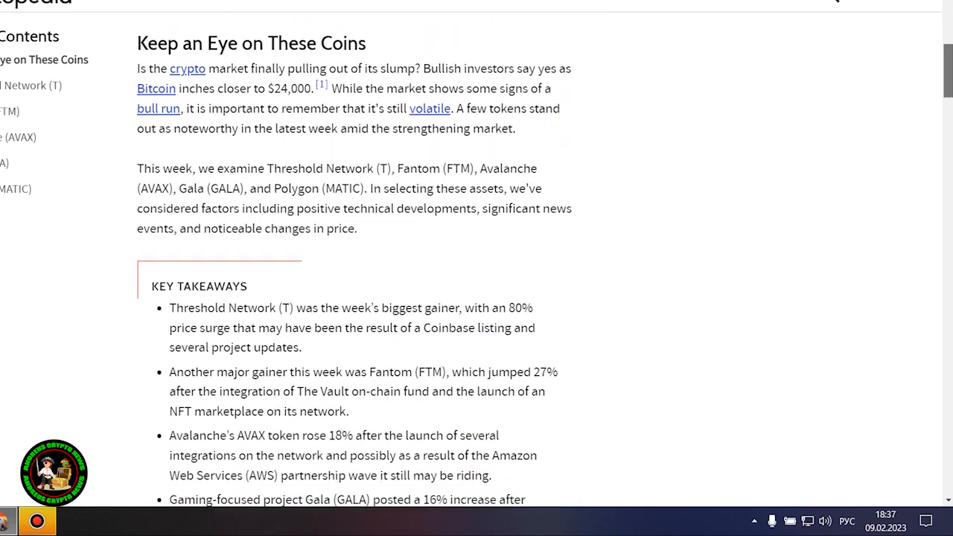
scroll(down, 3)
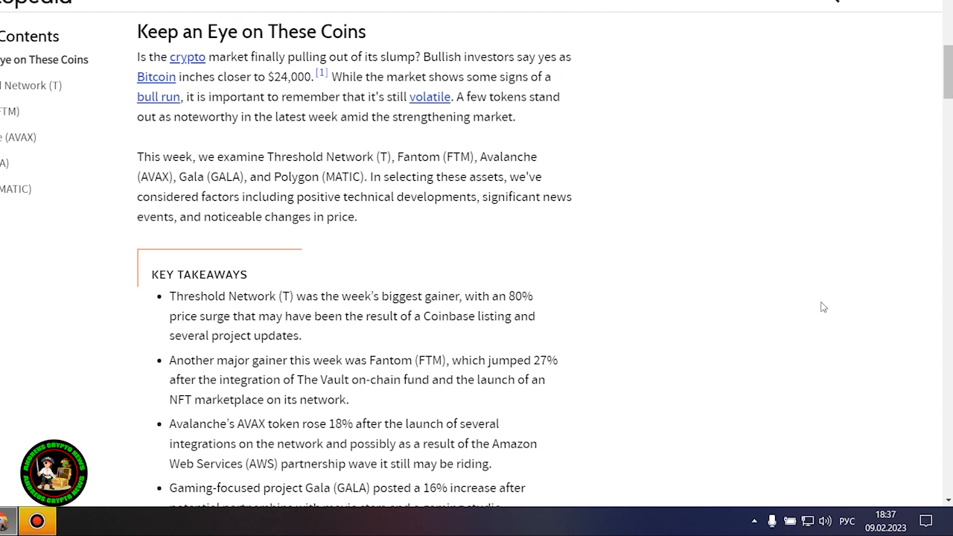
mouse_move(822, 301)
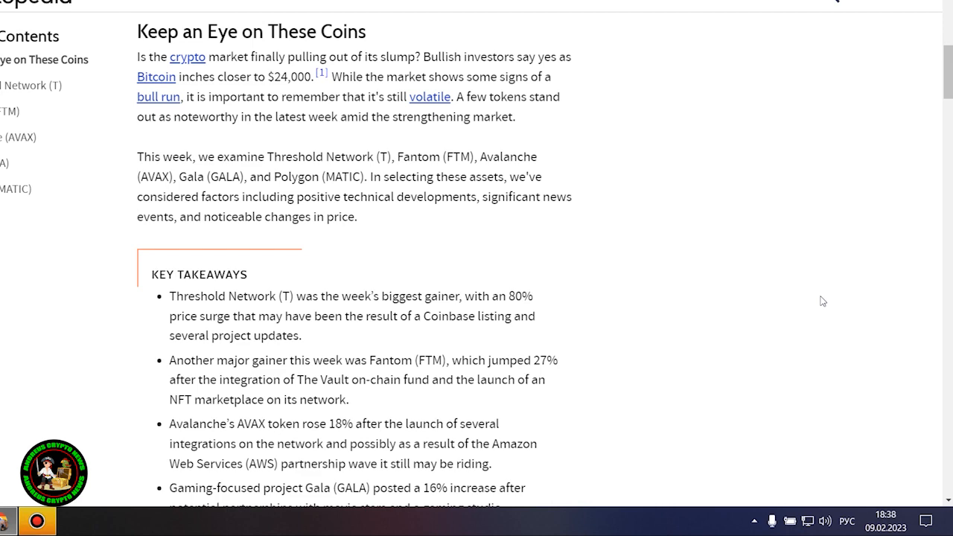
- Scroll down to the Threshold Network (T) description and its TradingView price chart
scroll(down, 3)
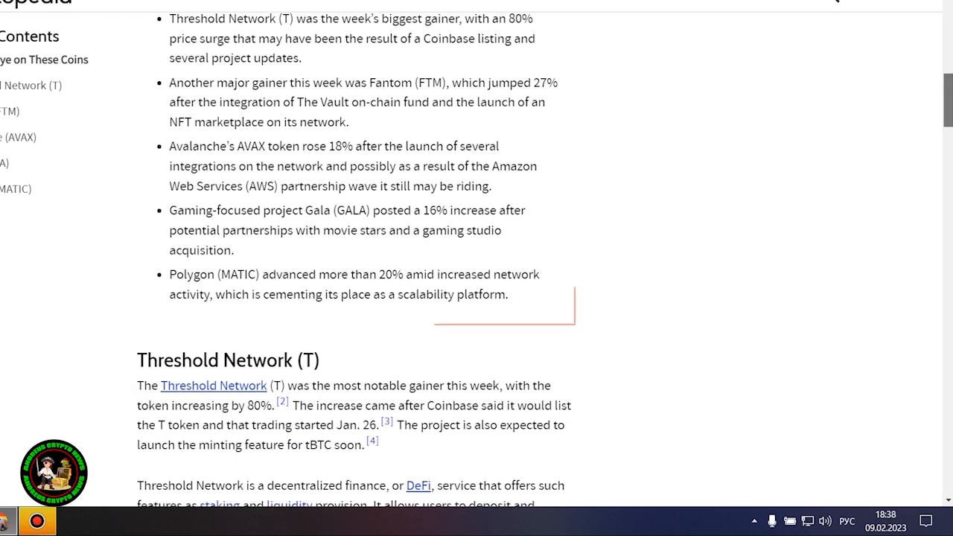
scroll(down, 3)
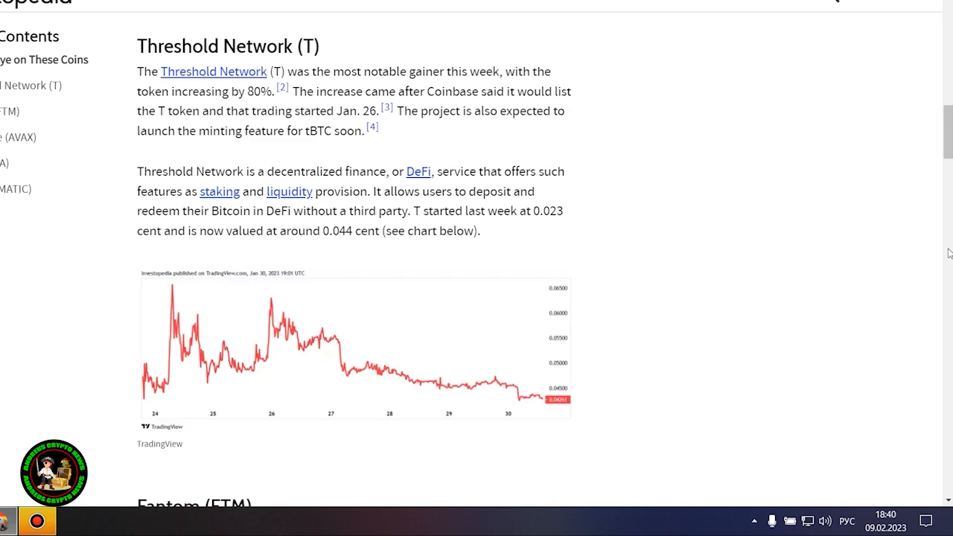
- Scroll down to the Fantom (FTM) heading and its description
scroll(down, 3)
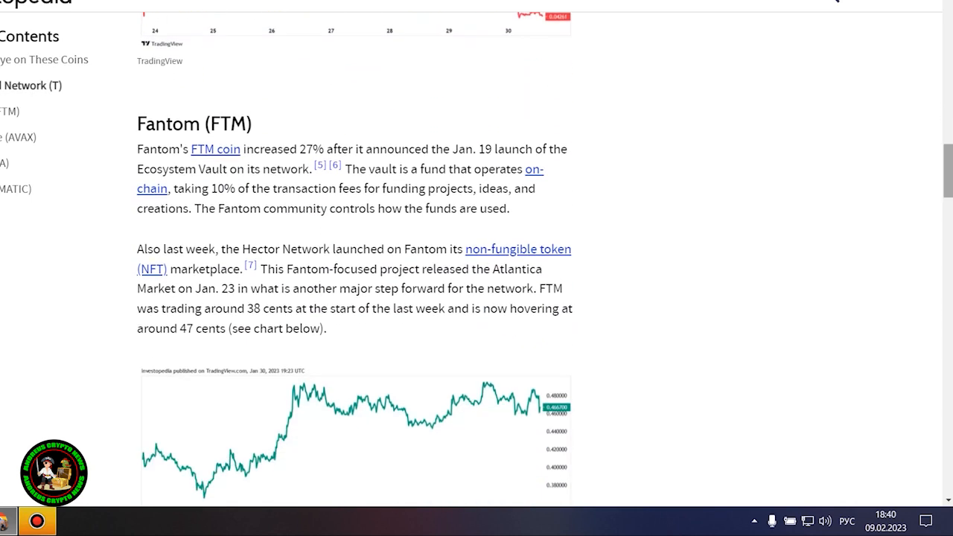
mouse_move(804, 259)
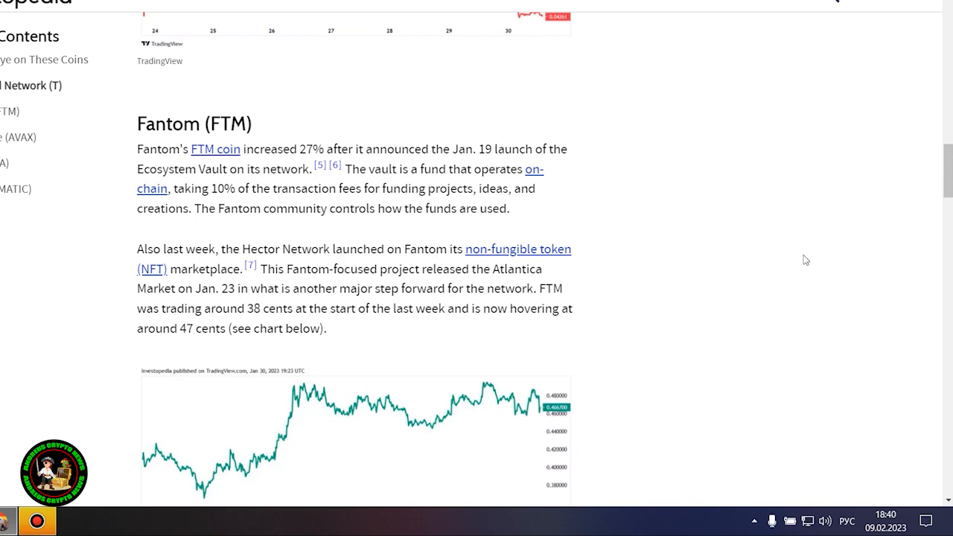
- Scroll down through the article to the Avalanche (AVAX) section and its price chart
scroll(down, 3)
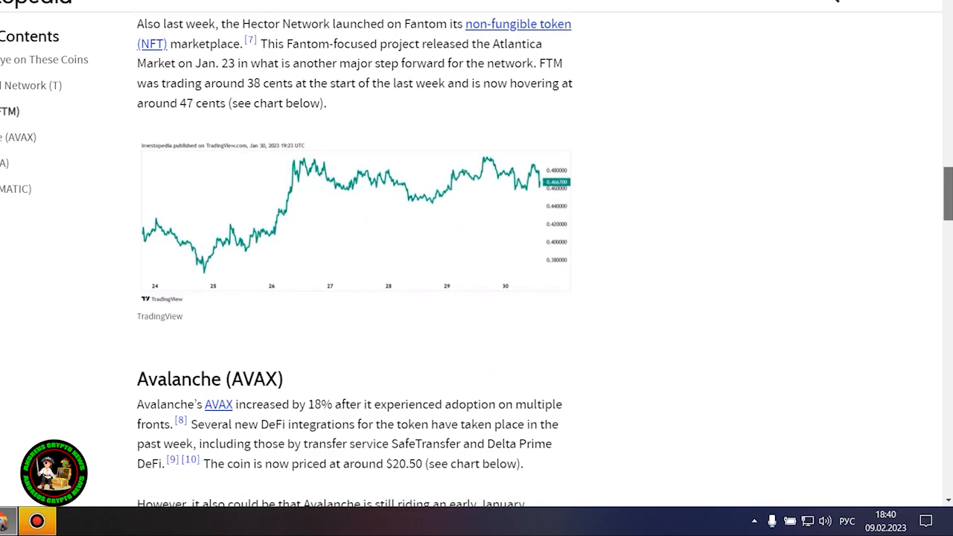
scroll(down, 3)
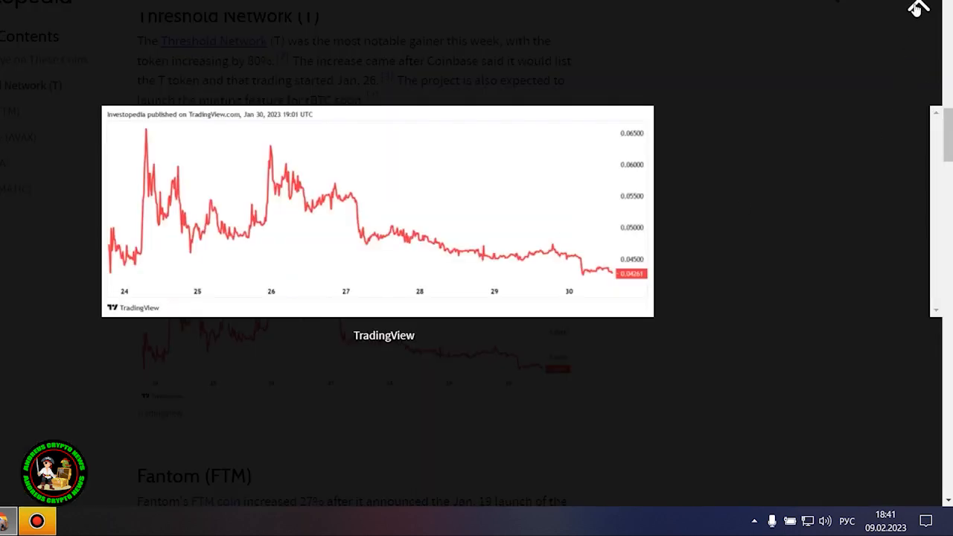
mouse_move(619, 173)
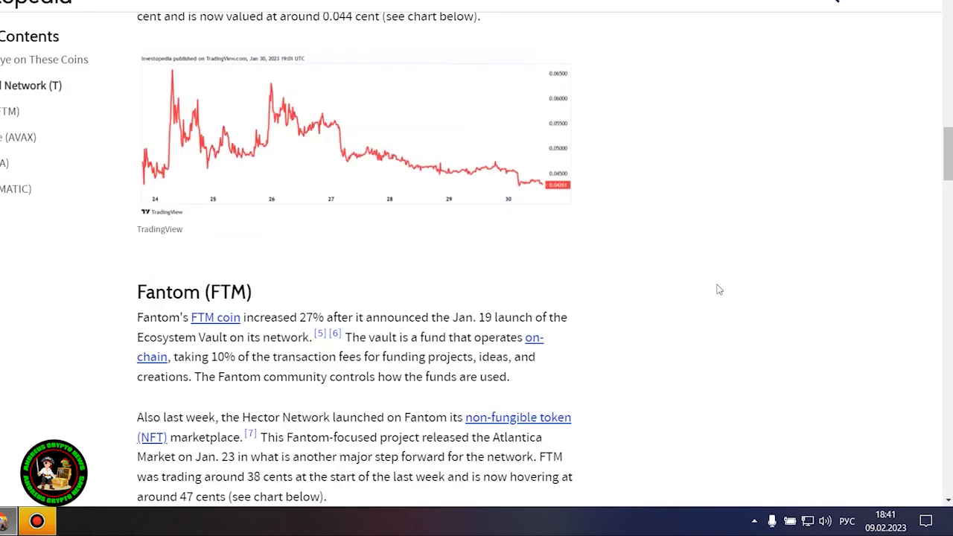
scroll(down, 3)
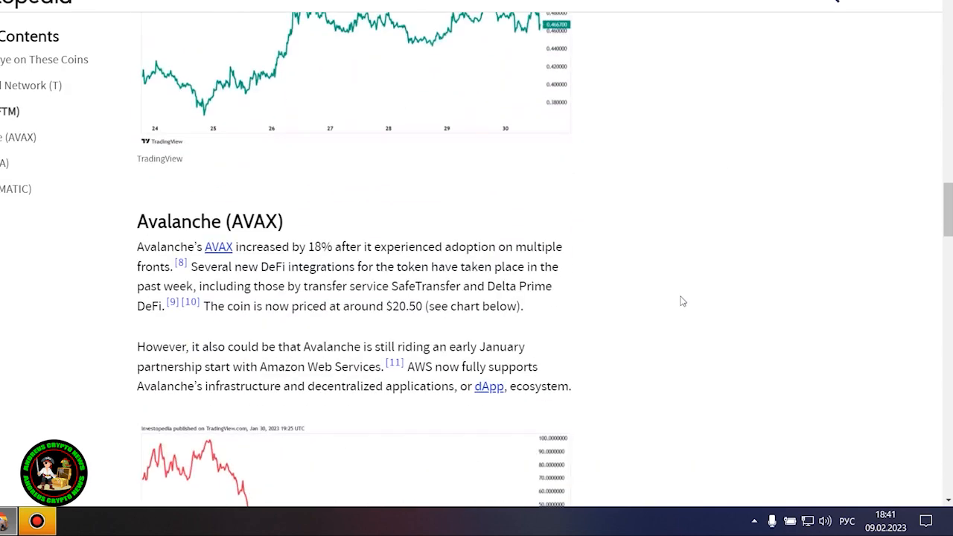
scroll(down, 3)
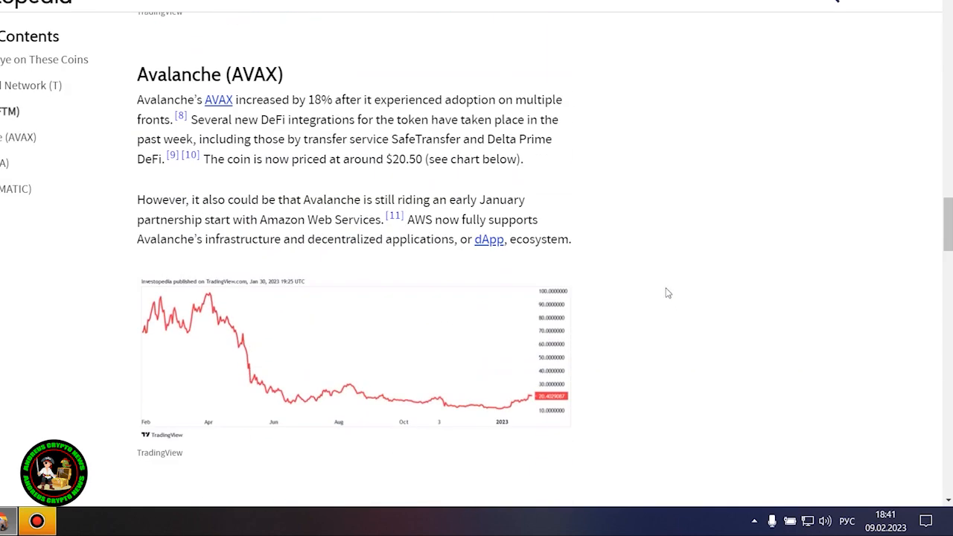
mouse_move(607, 306)
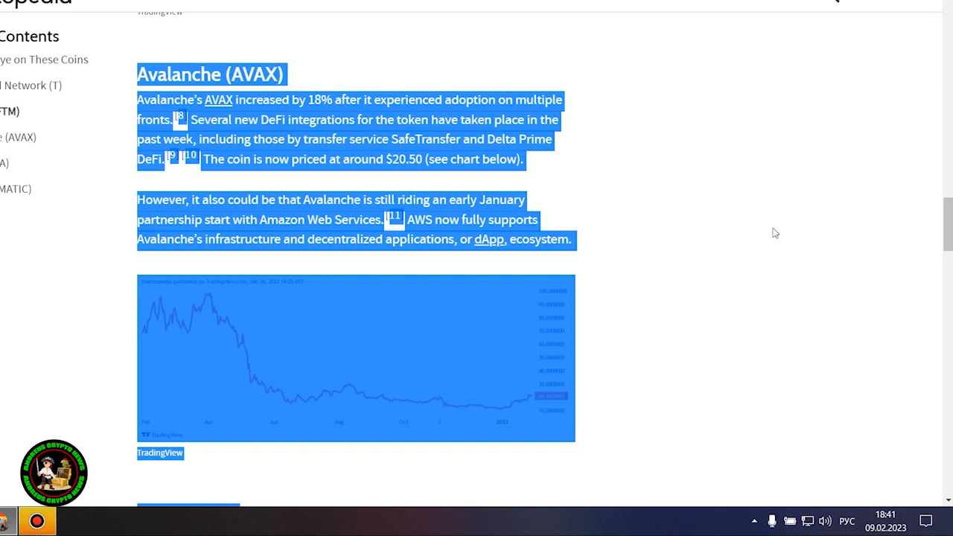
- View the Avalanche price chart enlarged, then close it and return to the article
click(774, 233)
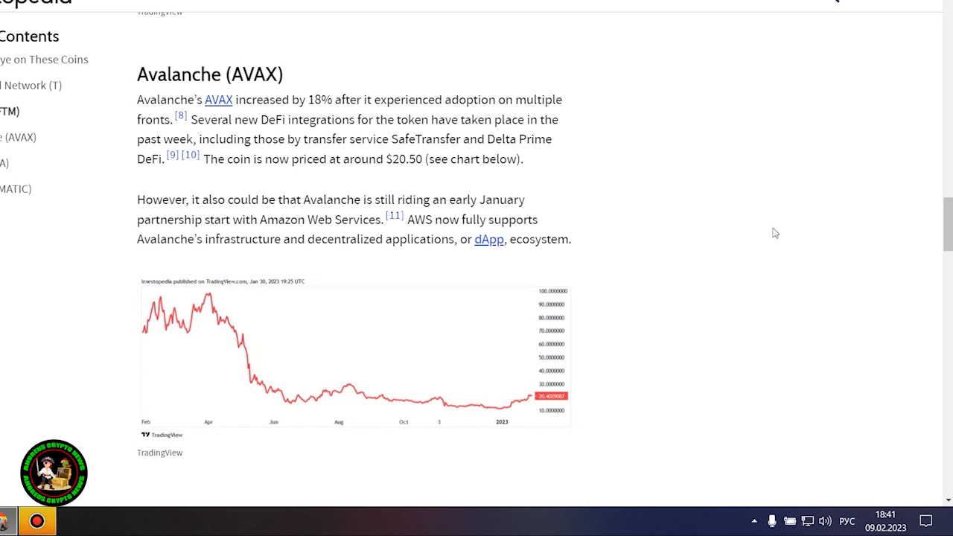
scroll(down, 3)
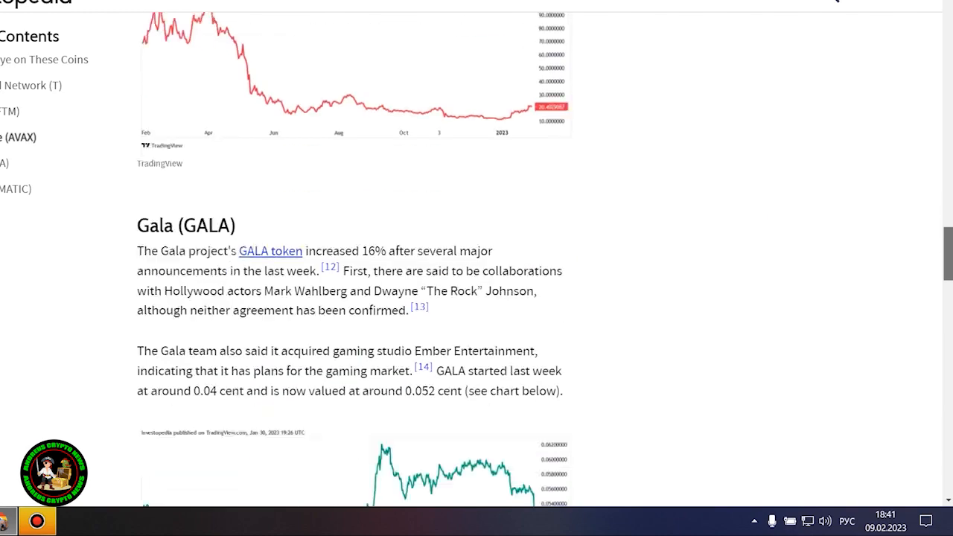
scroll(up, 3)
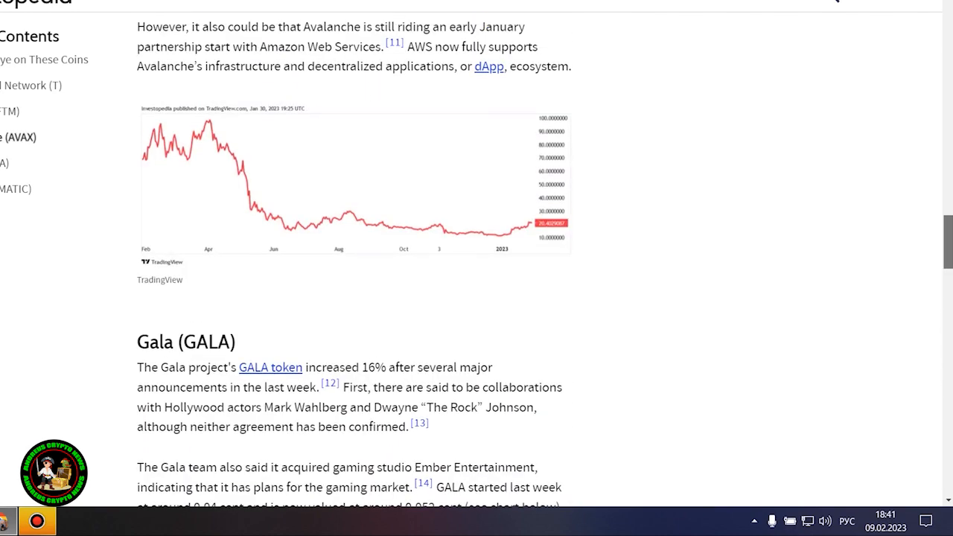
scroll(down, 3)
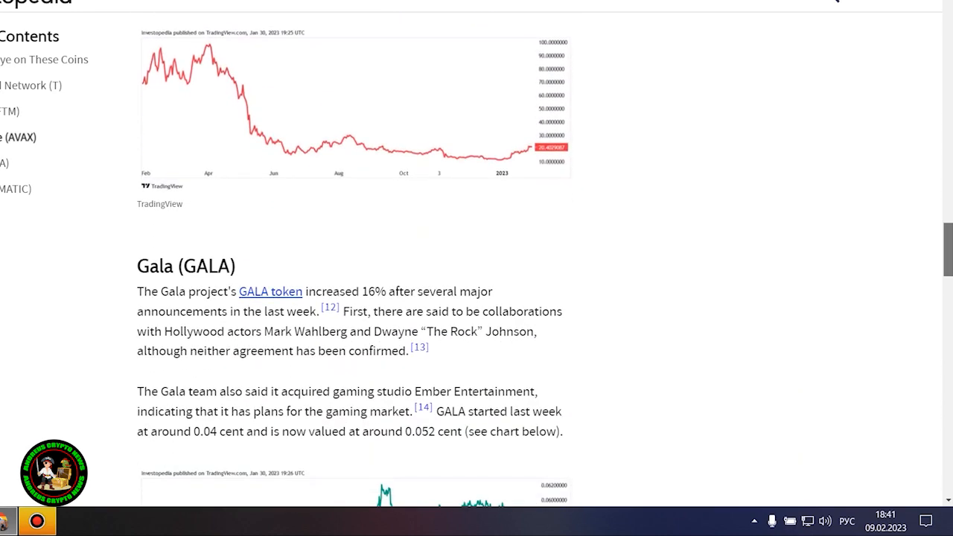
click(340, 104)
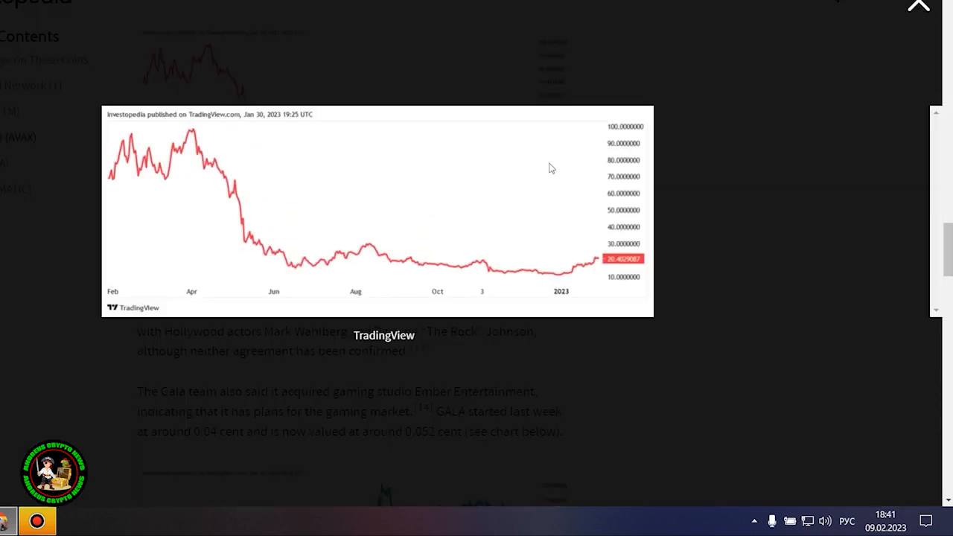
mouse_move(774, 165)
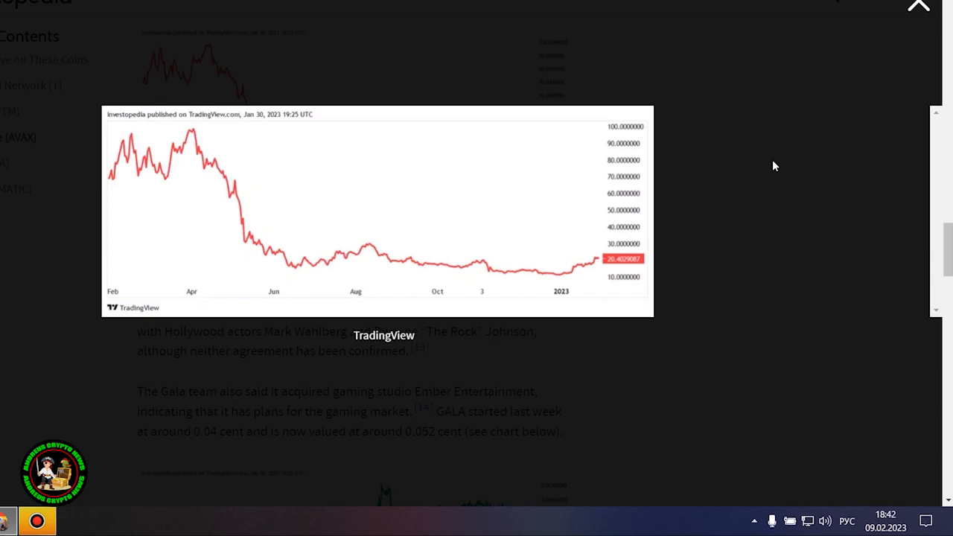
mouse_move(836, 101)
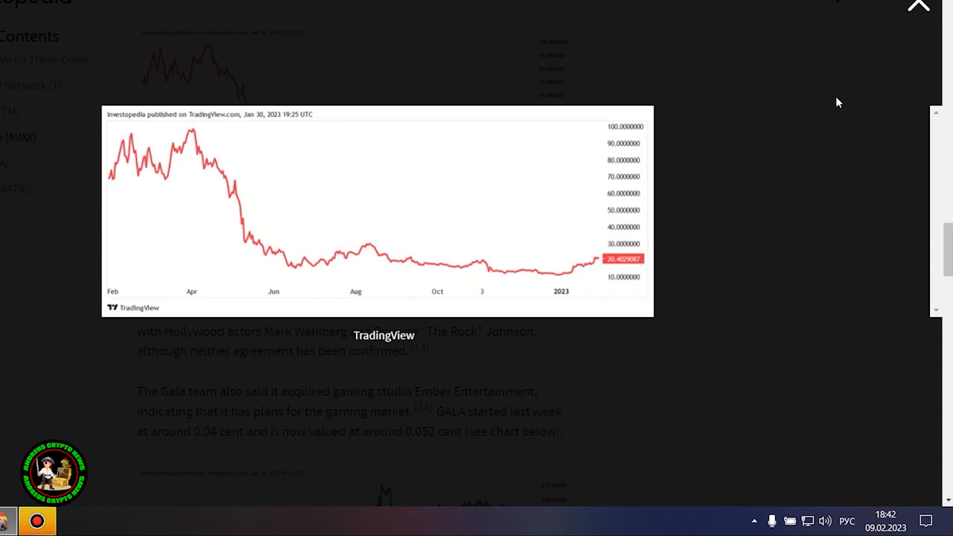
mouse_move(920, 6)
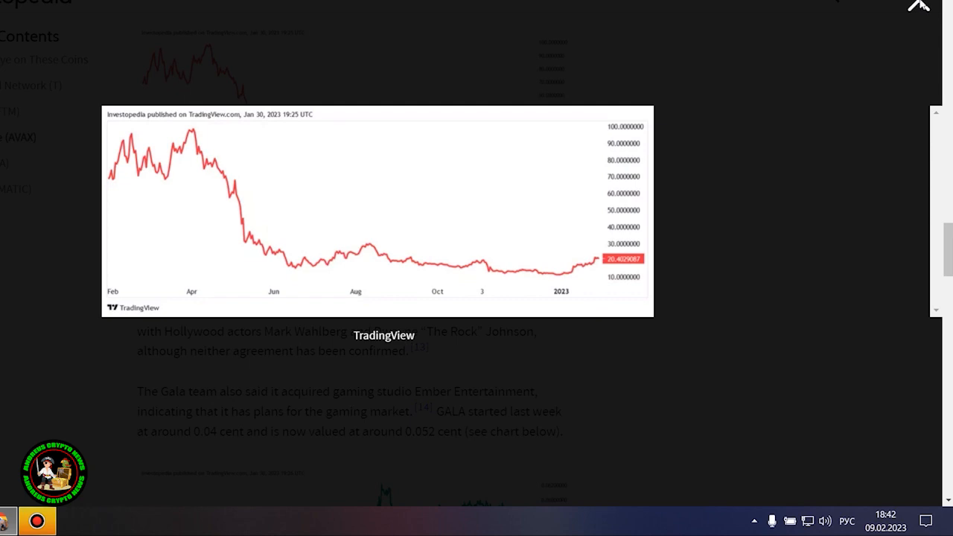
click(920, 4)
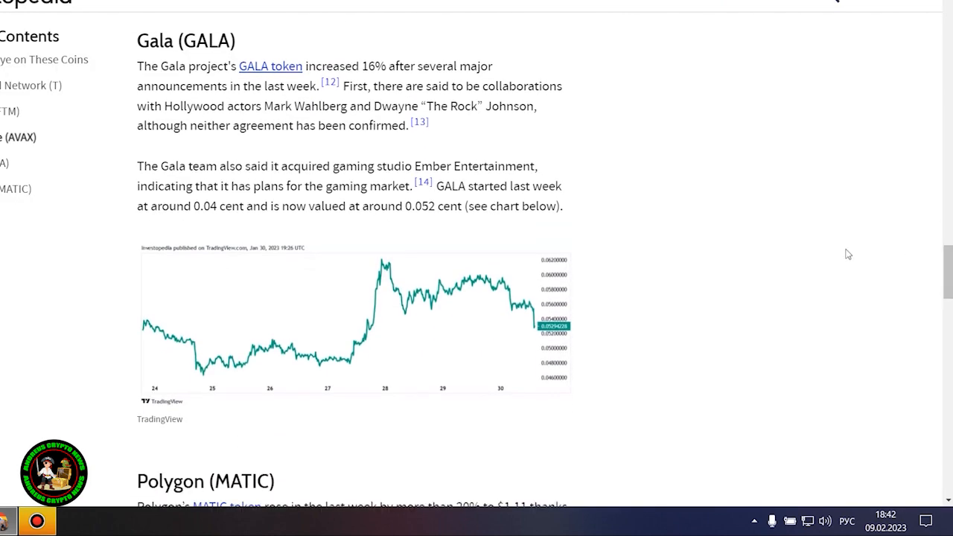
mouse_move(748, 215)
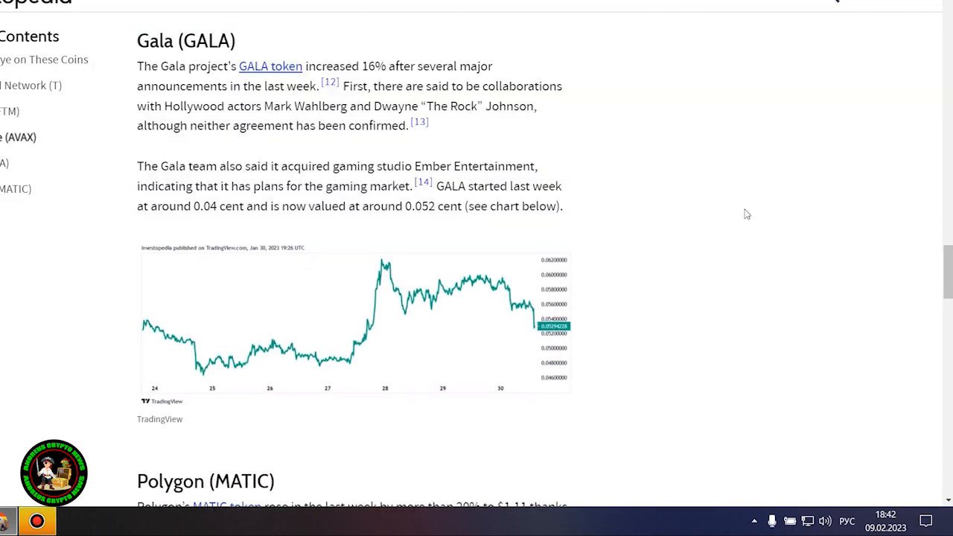
click(348, 328)
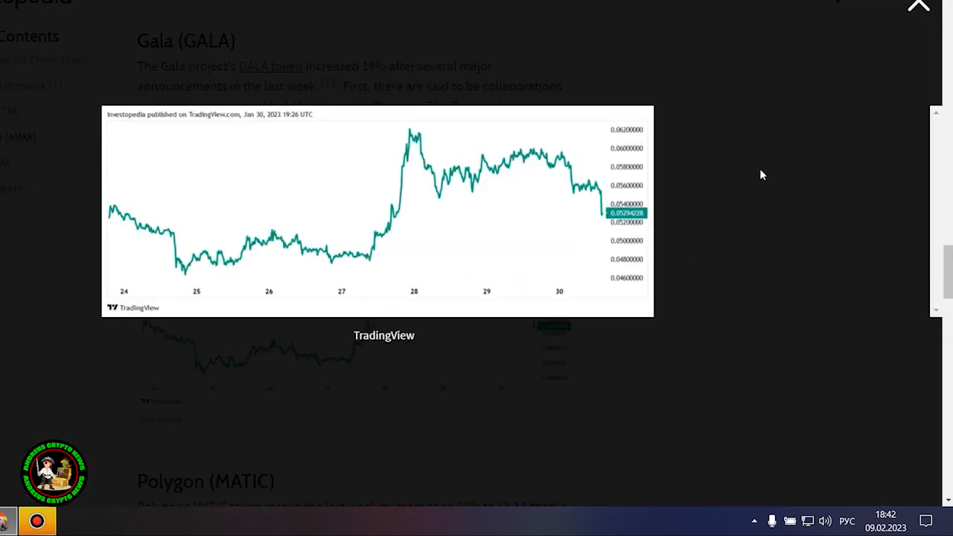
mouse_move(608, 223)
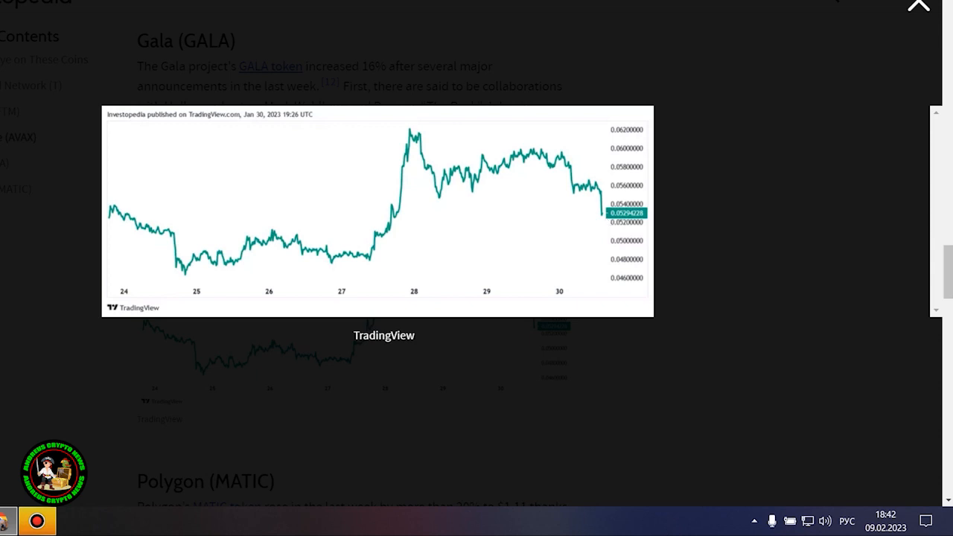
scroll(down, 3)
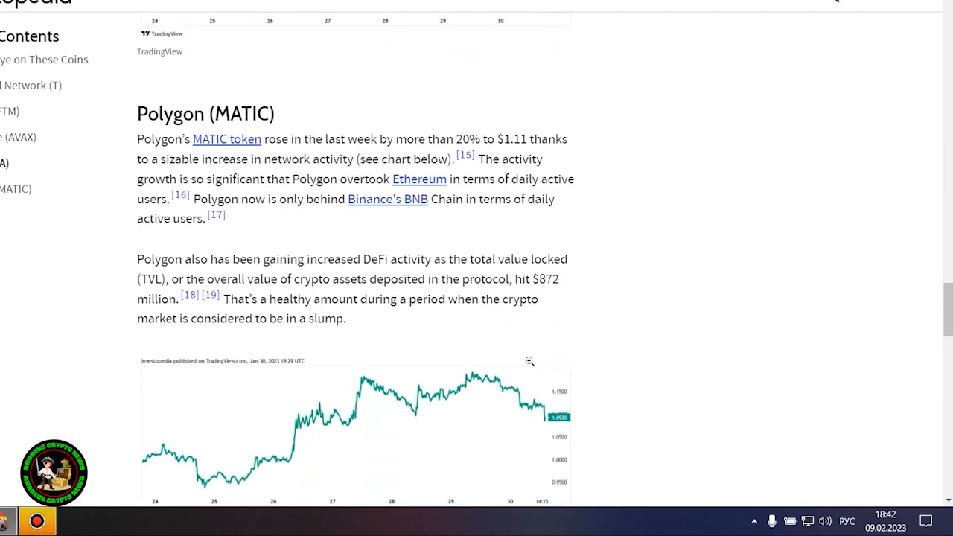
- Scroll down to the Polygon (MATIC) paragraphs and the chart beneath them
scroll(down, 3)
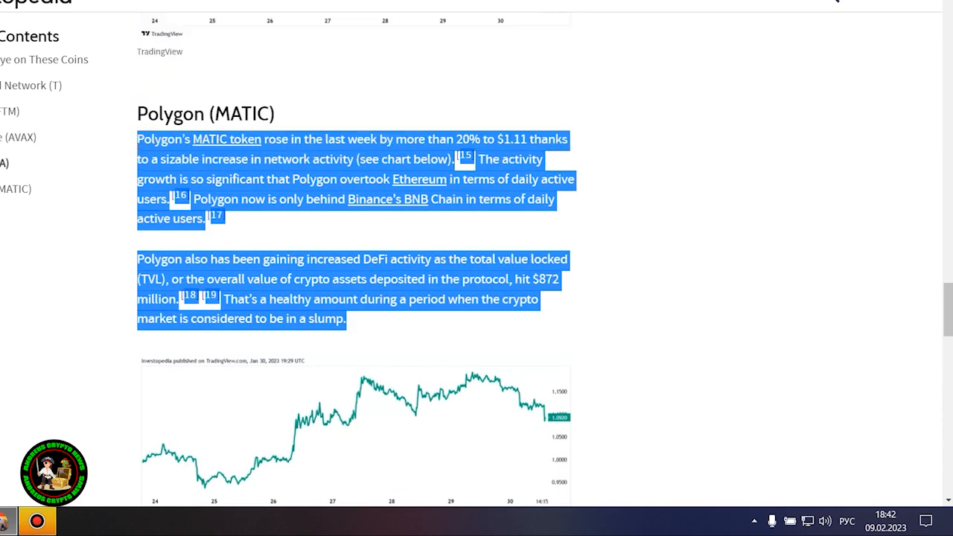
scroll(down, 3)
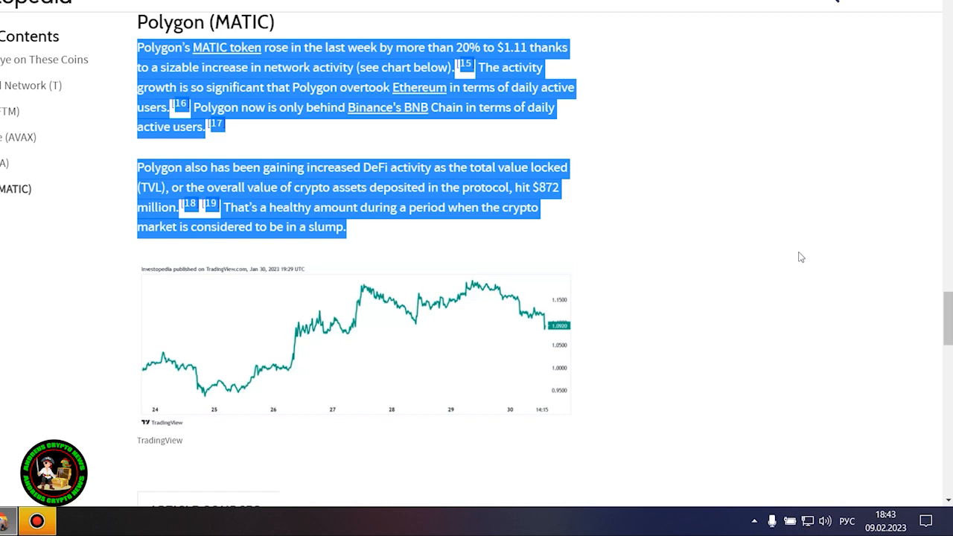
- View the Polygon chart enlarged, close it, then switch to the NewsBTC DCG article
click(348, 350)
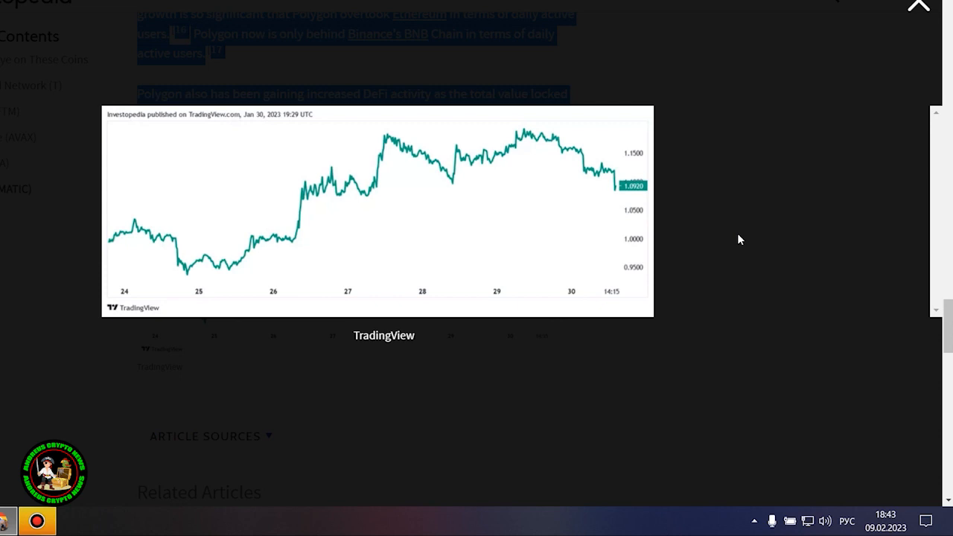
mouse_move(828, 137)
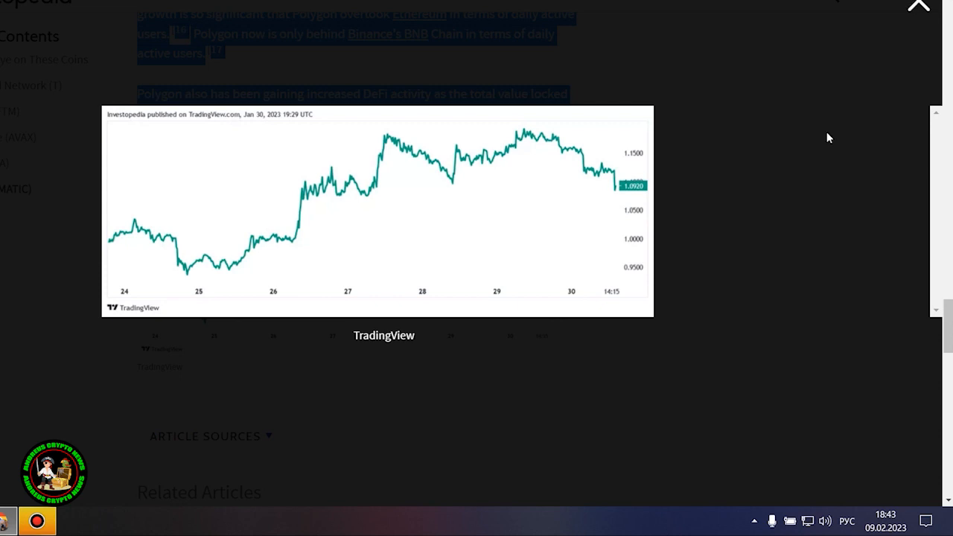
mouse_move(935, 10)
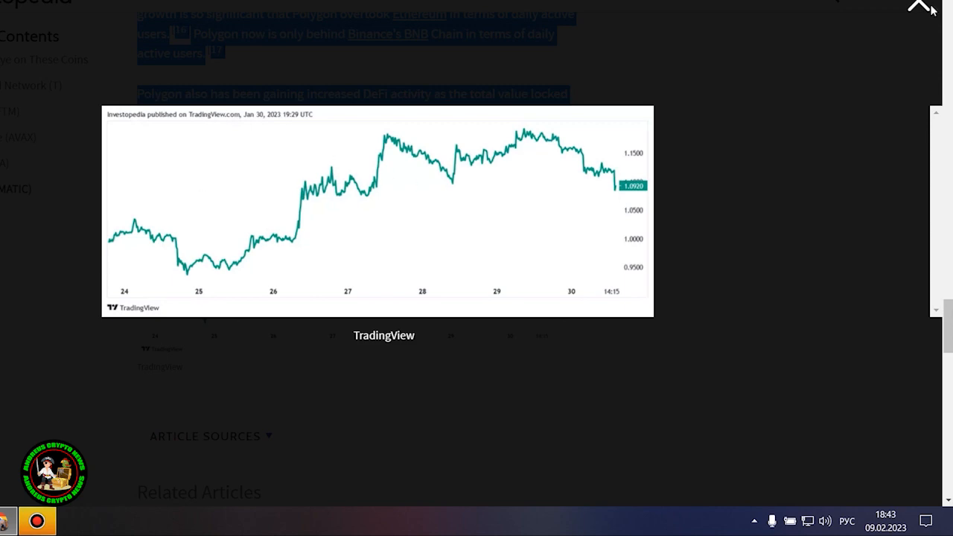
click(917, 5)
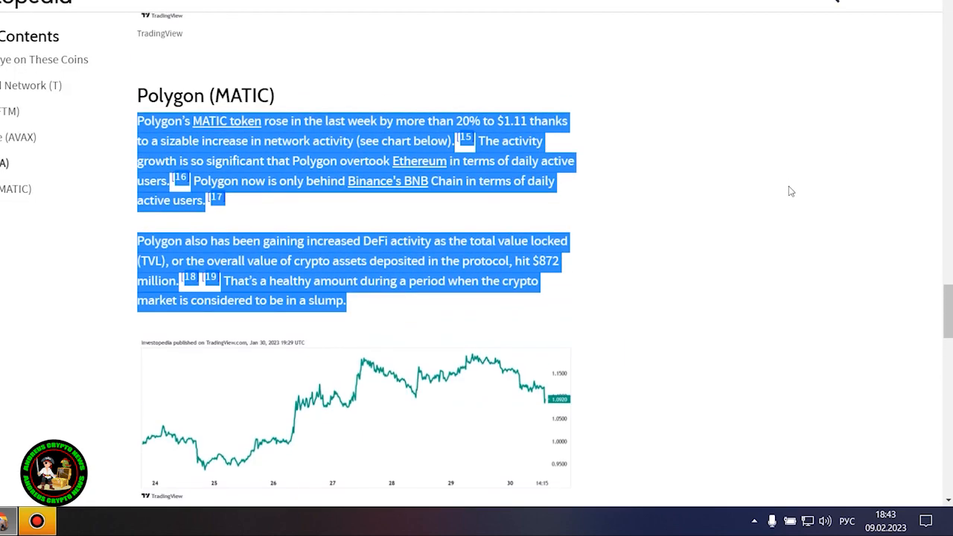
click(750, 220)
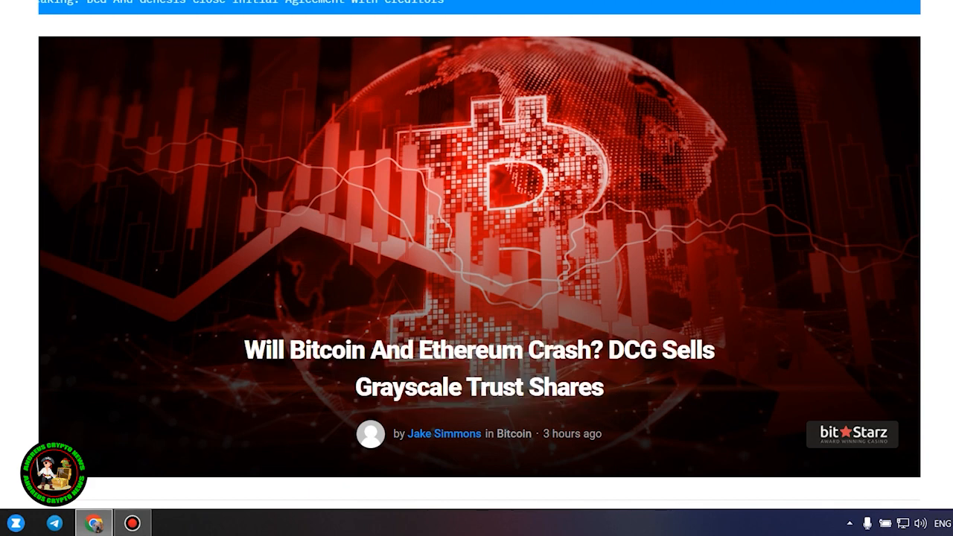
- Scroll past the header and price ticker to the 'Bitcoin And Ethereum Crash Looming?' subheading
scroll(down, 3)
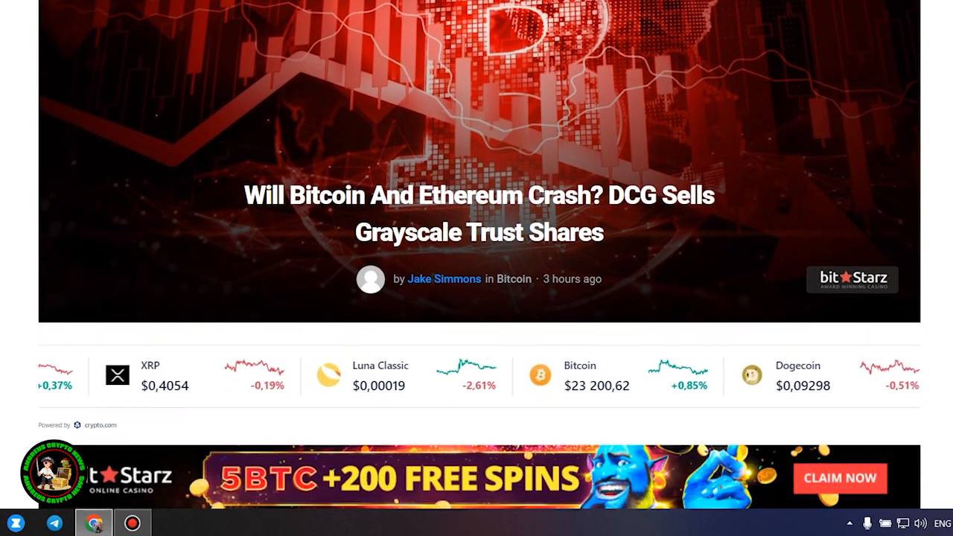
scroll(down, 3)
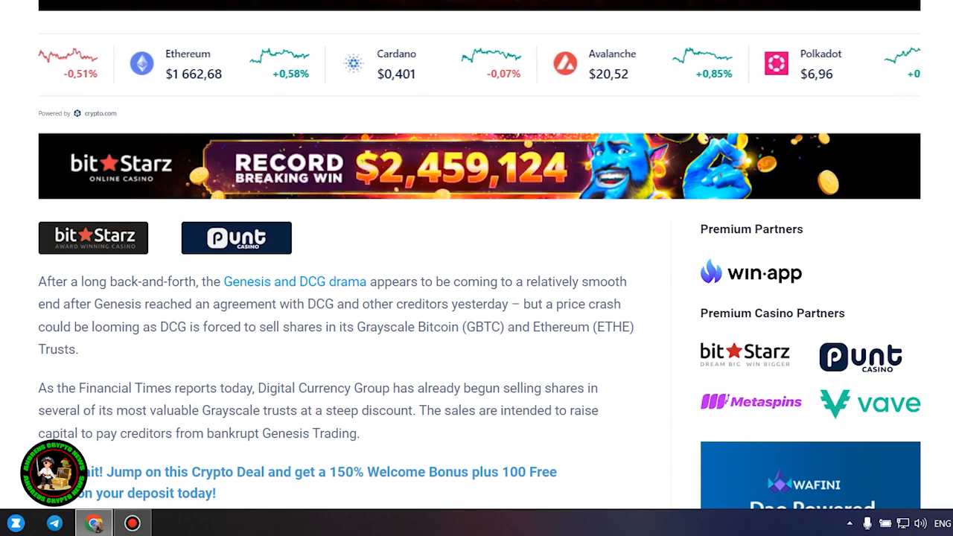
scroll(down, 3)
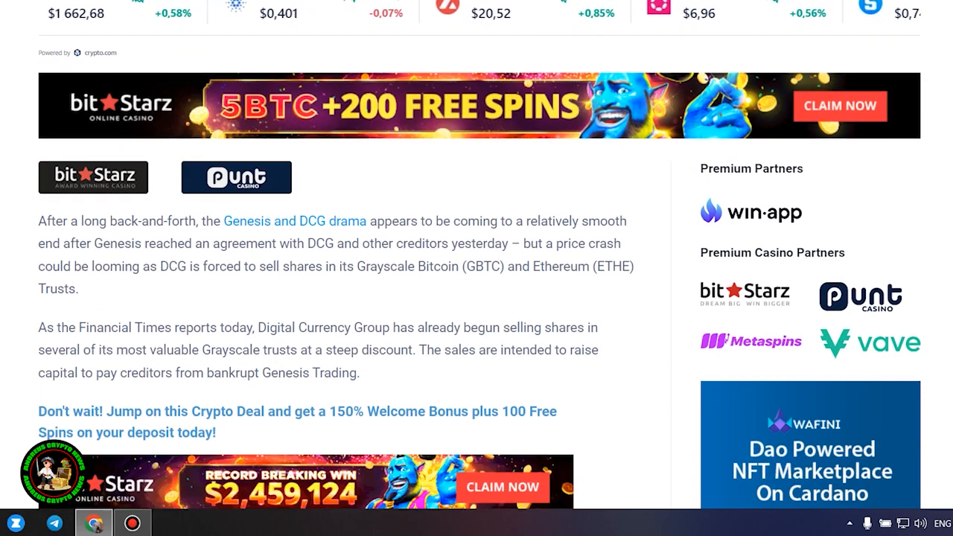
scroll(down, 3)
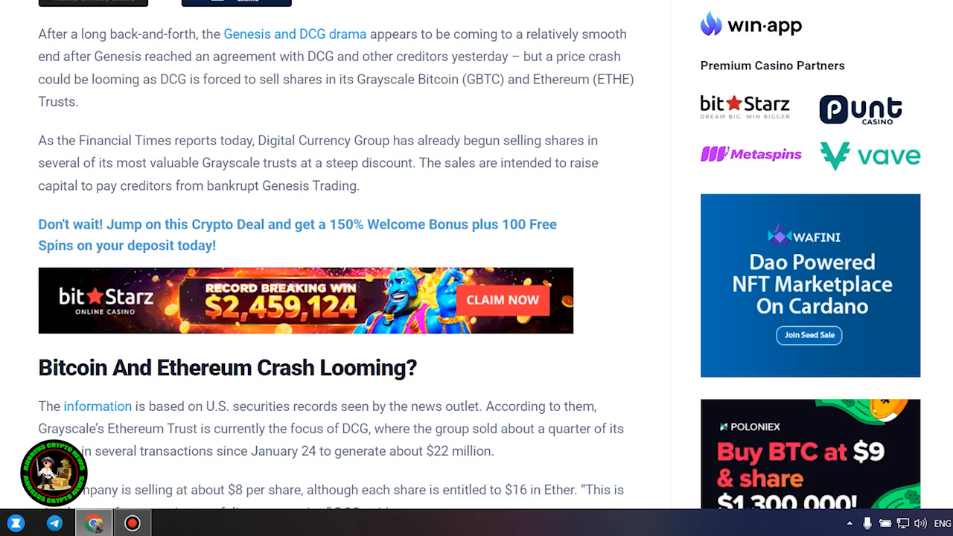
- Scroll to the paragraphs on GBTC holdings, the 1% quarterly sale limit and 2.5-year timeline
scroll(down, 3)
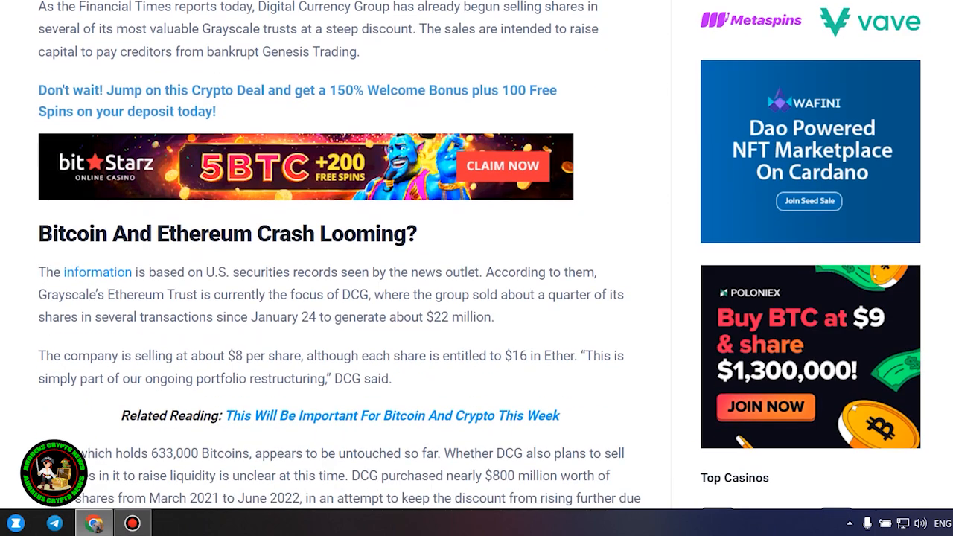
scroll(down, 3)
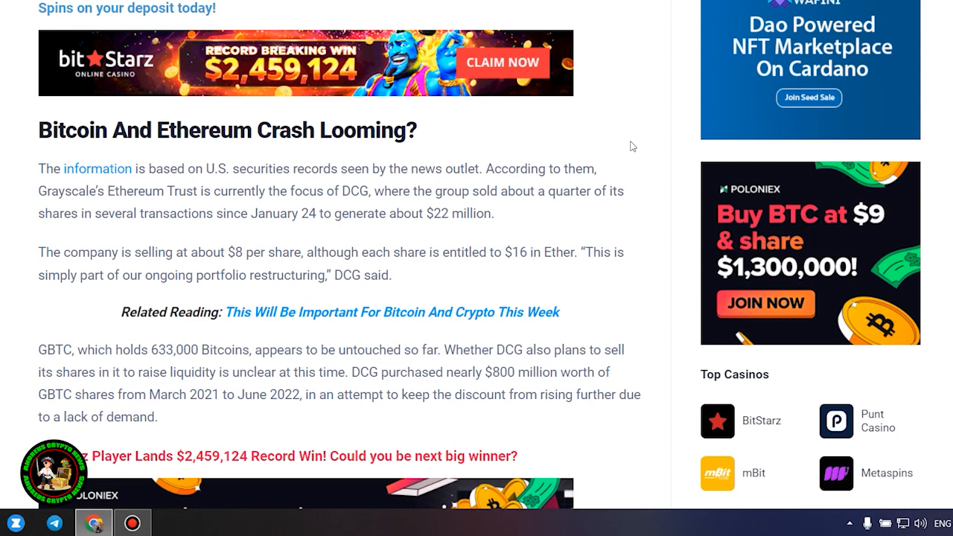
scroll(down, 3)
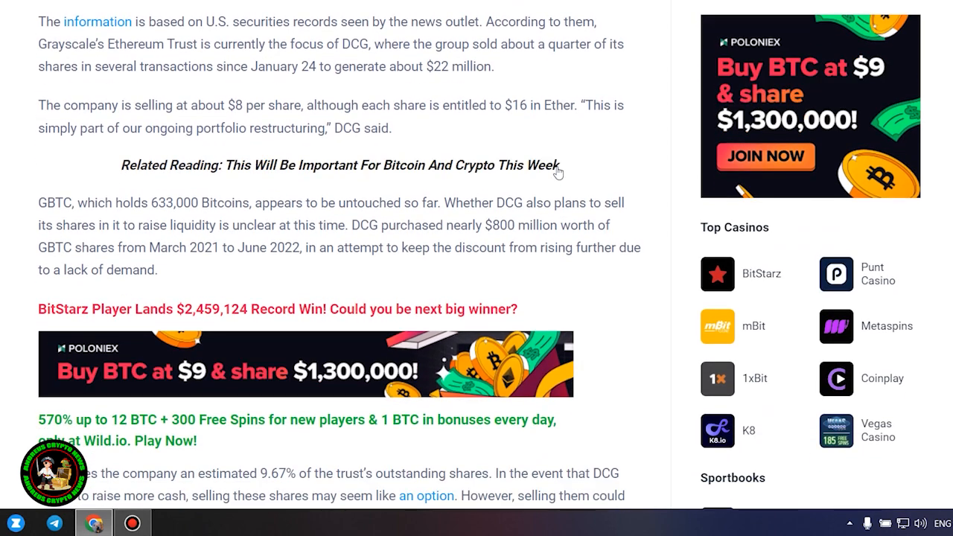
scroll(down, 3)
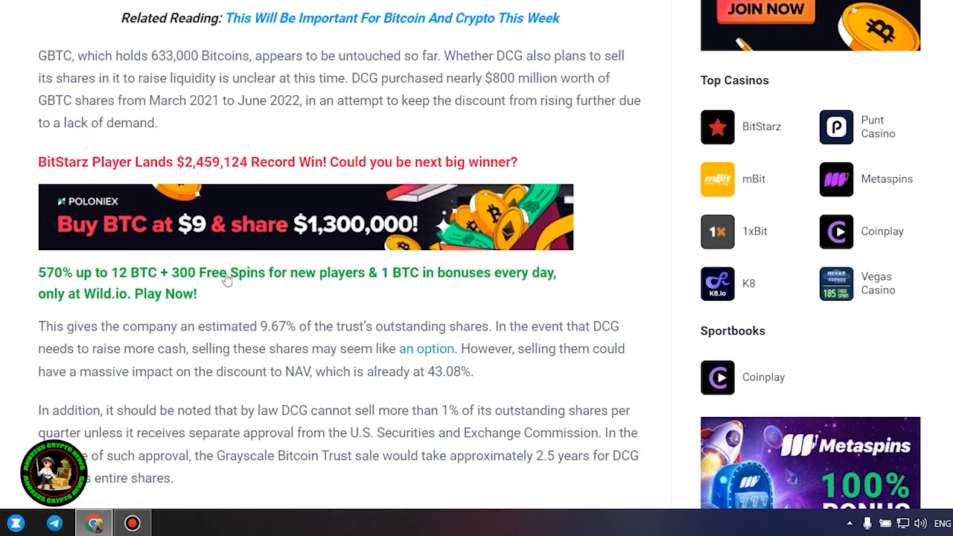
mouse_move(649, 262)
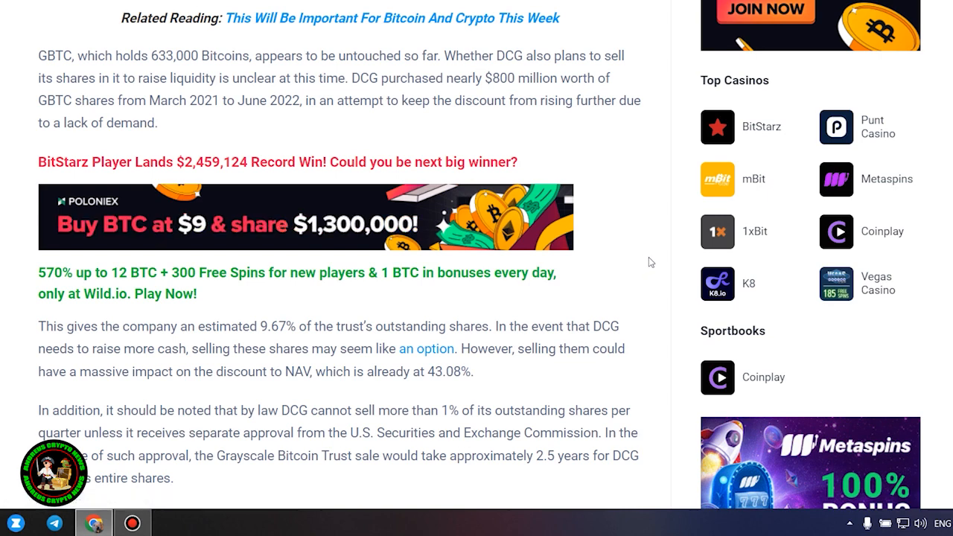
mouse_move(631, 179)
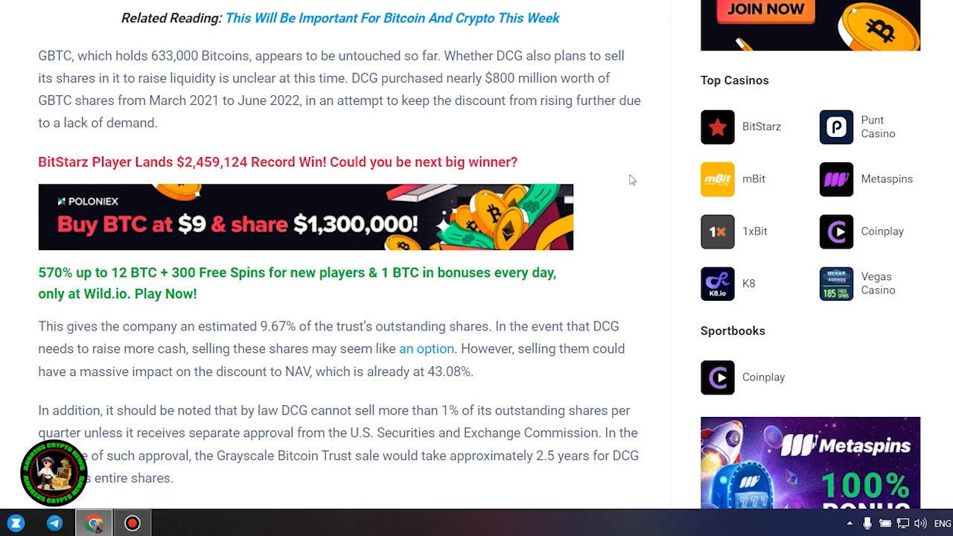
mouse_move(489, 380)
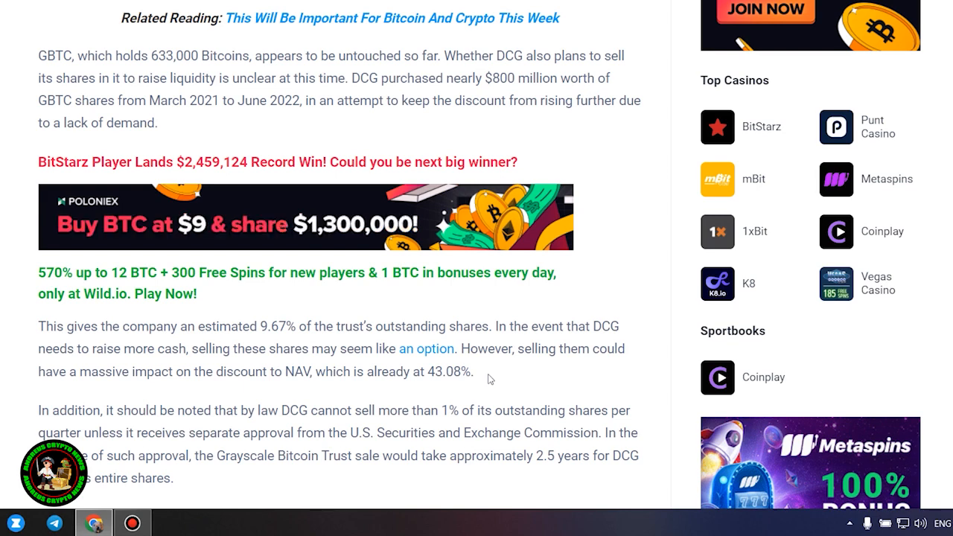
mouse_move(572, 372)
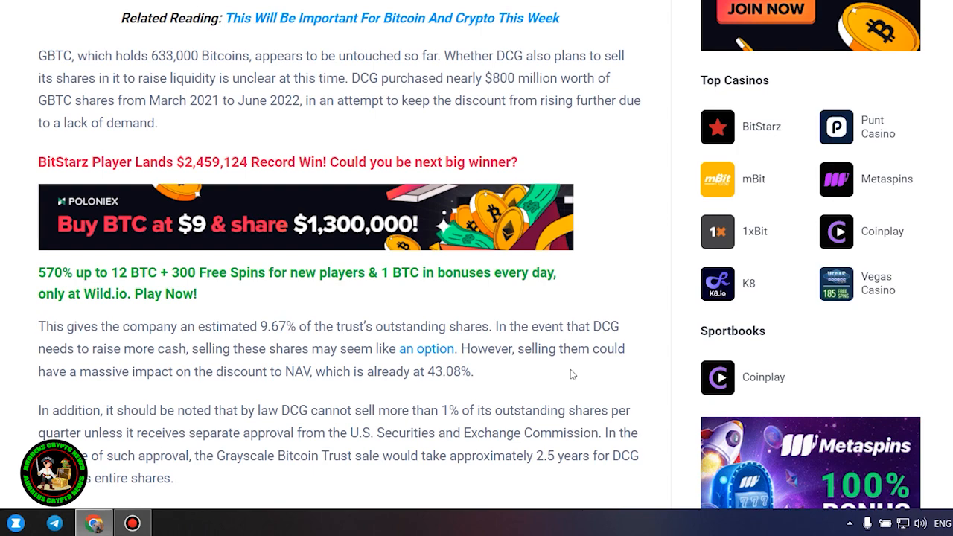
scroll(down, 3)
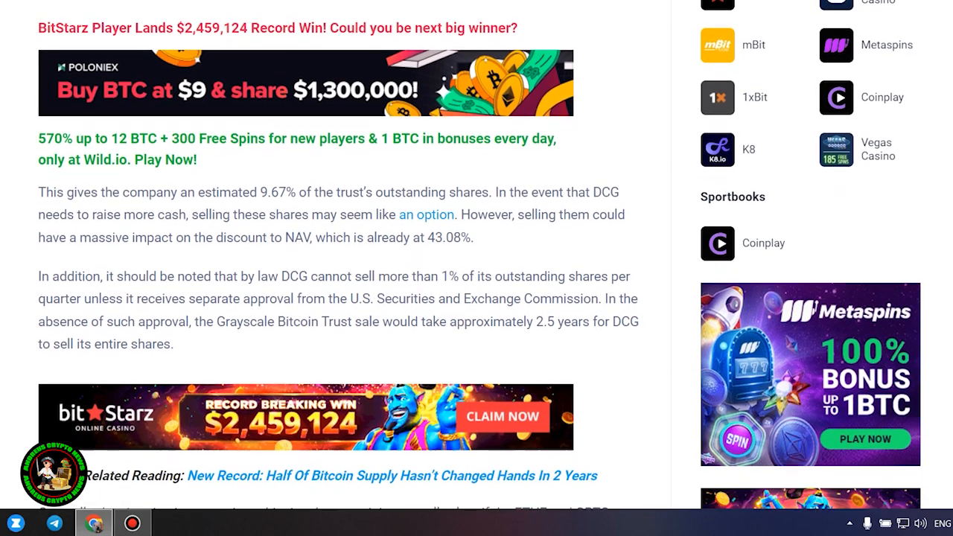
- Scroll past Related Reading to the 'DCG And Genesis Reach Agreement With Creditors' section
scroll(down, 3)
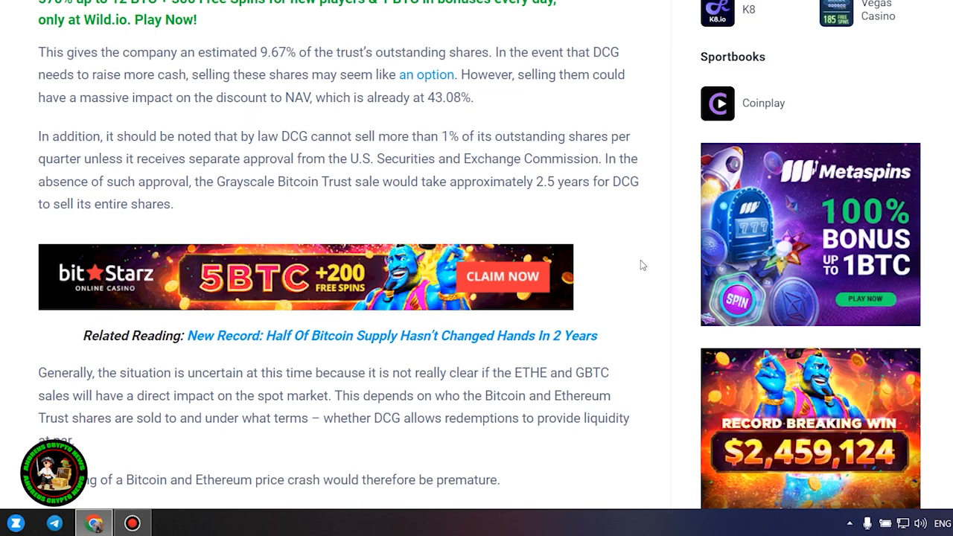
scroll(down, 3)
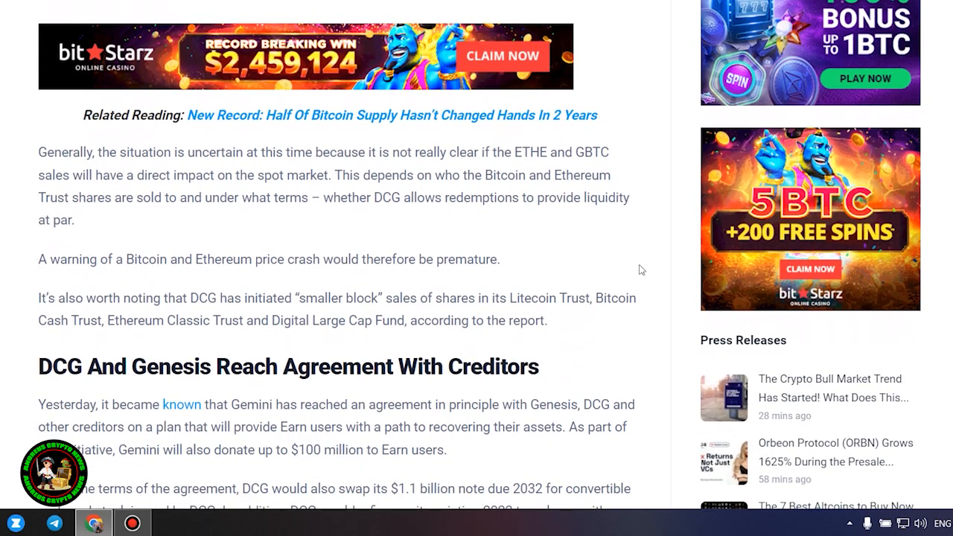
scroll(down, 3)
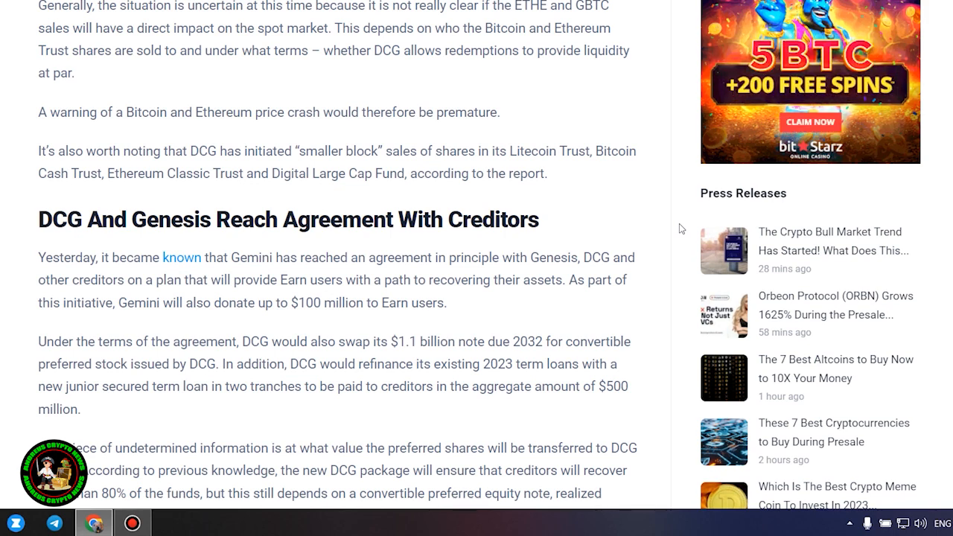
scroll(down, 3)
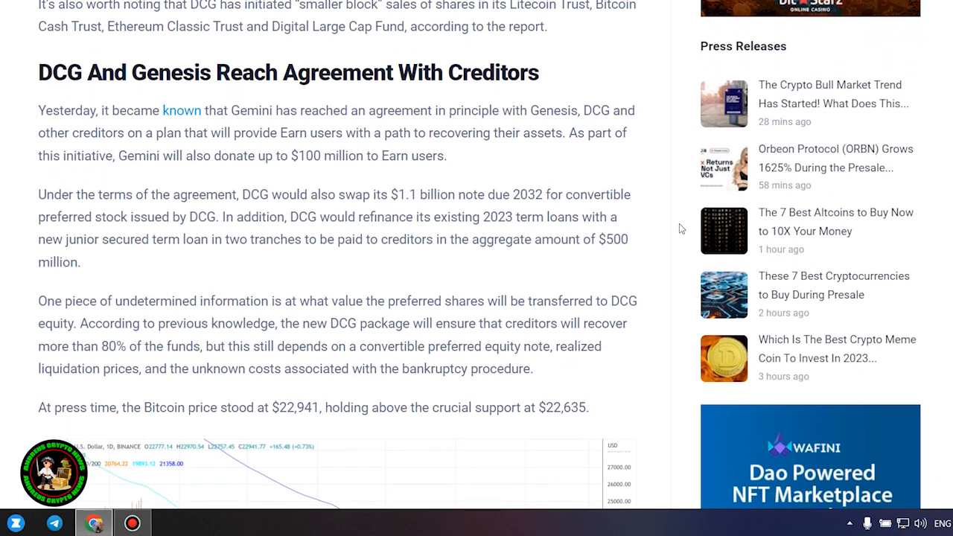
- Highlight the four creditor-agreement paragraphs down to the $22,941 Bitcoin price line
scroll(down, 3)
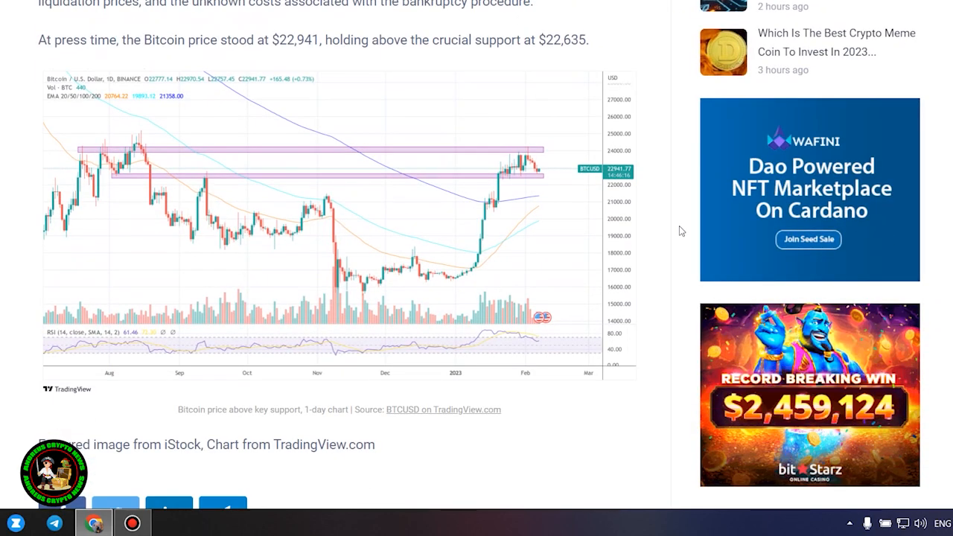
scroll(up, 3)
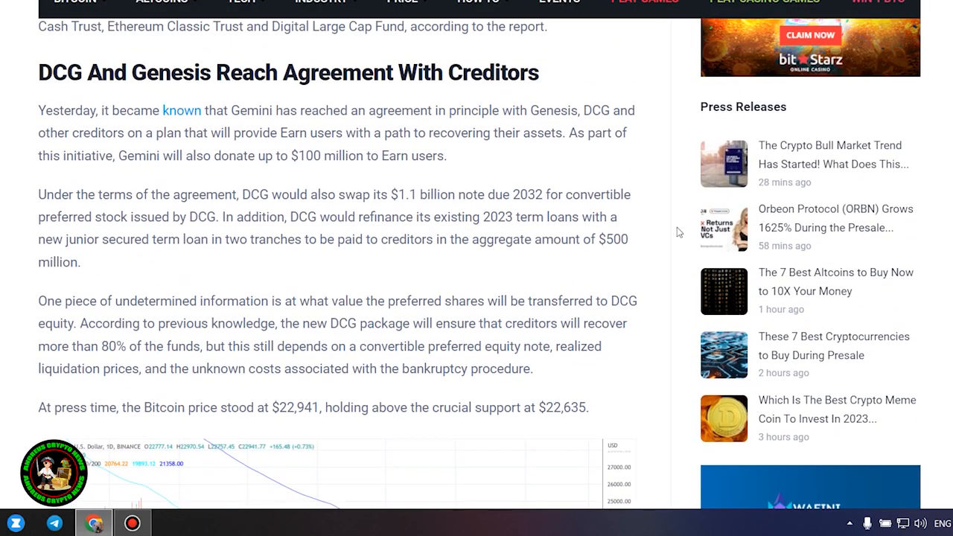
drag(39, 110, 588, 408)
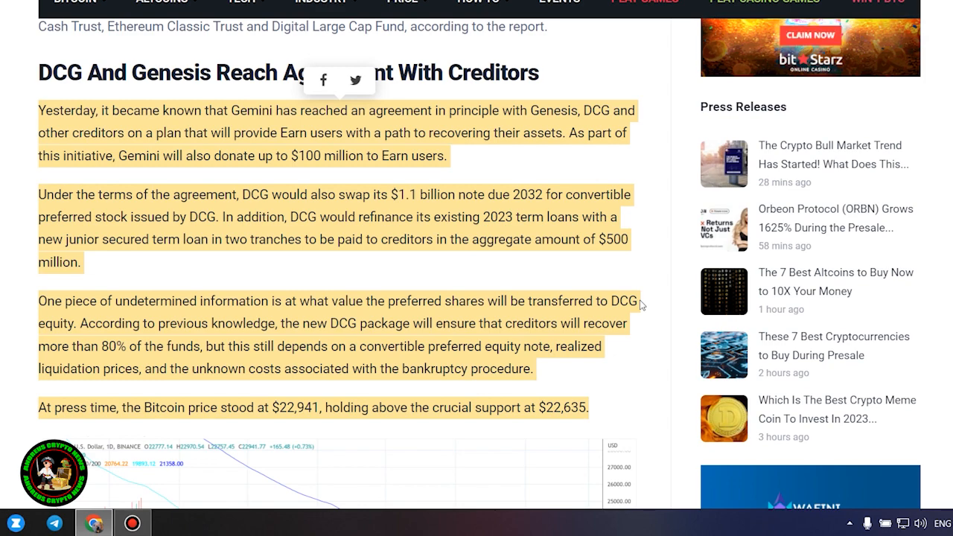
- Bring the Bitcoin daily price chart and its caption into view below the creditor section
scroll(down, 3)
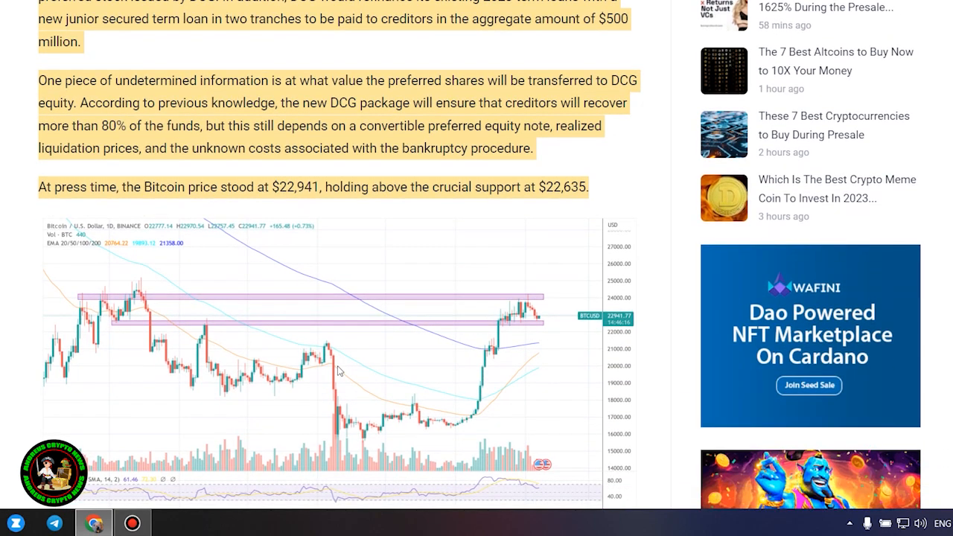
scroll(down, 3)
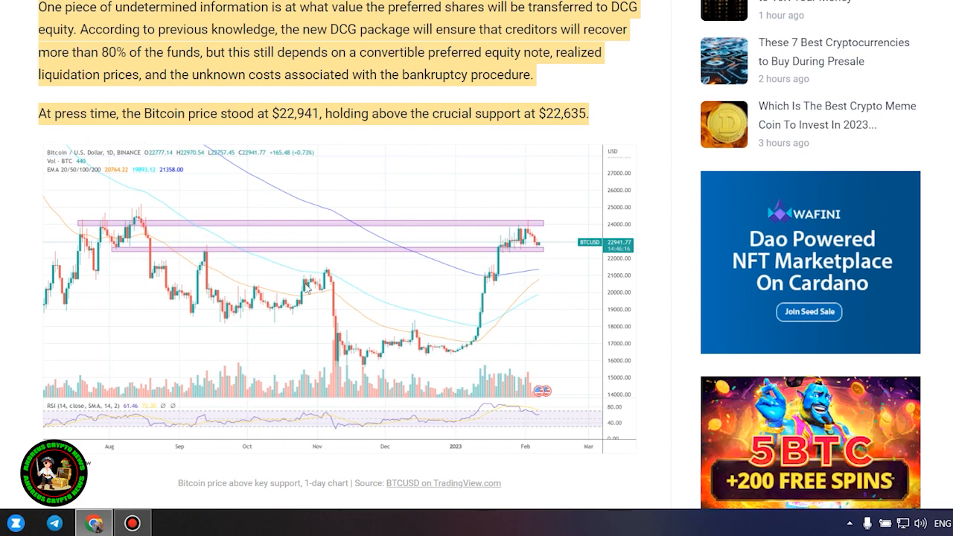
mouse_move(518, 252)
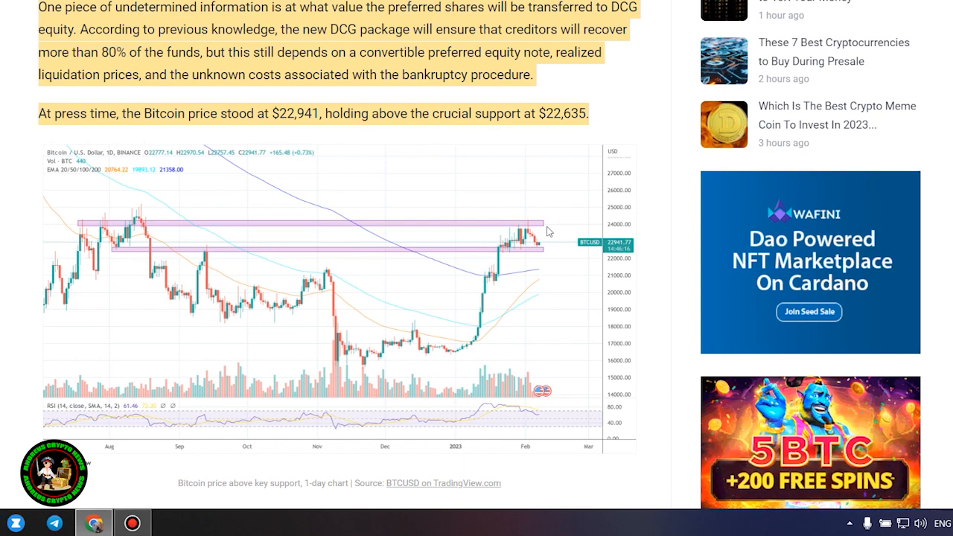
mouse_move(563, 235)
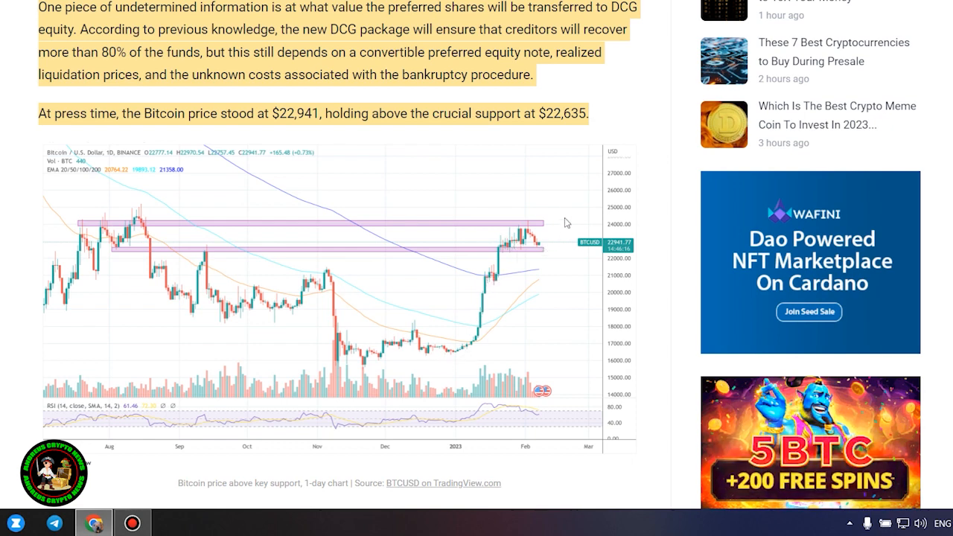
mouse_move(670, 71)
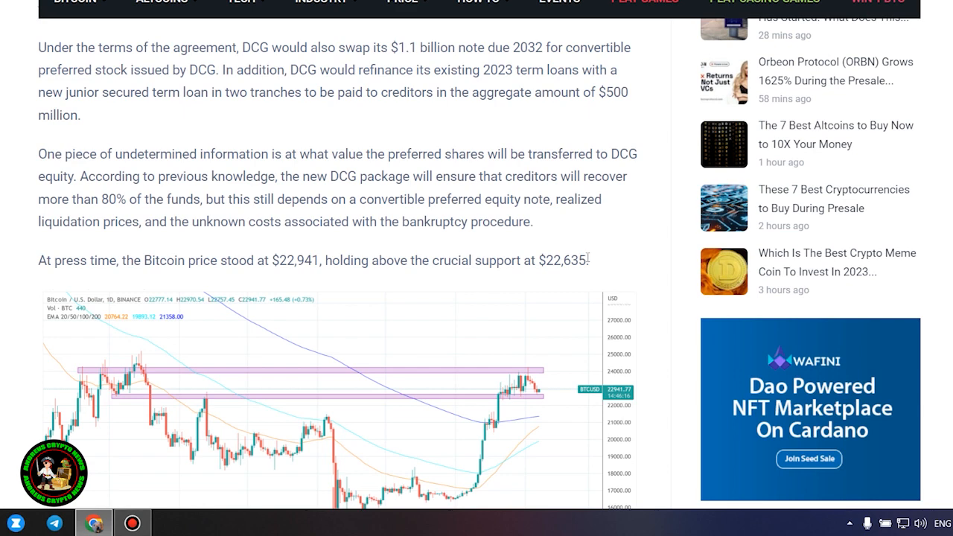
- Select the $22,635 support figure, then skim from the headline to Related Posts and back to the chart
double_click(569, 261)
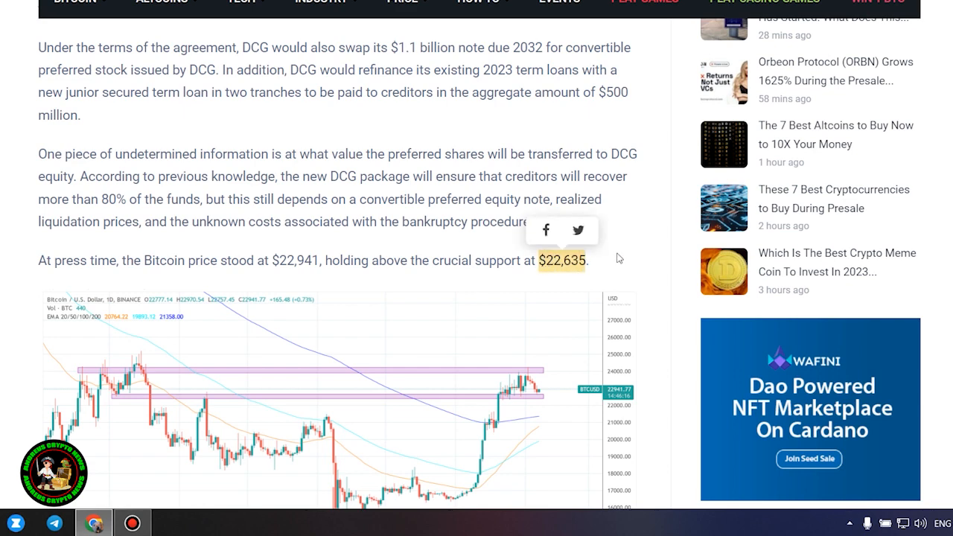
scroll(up, 3)
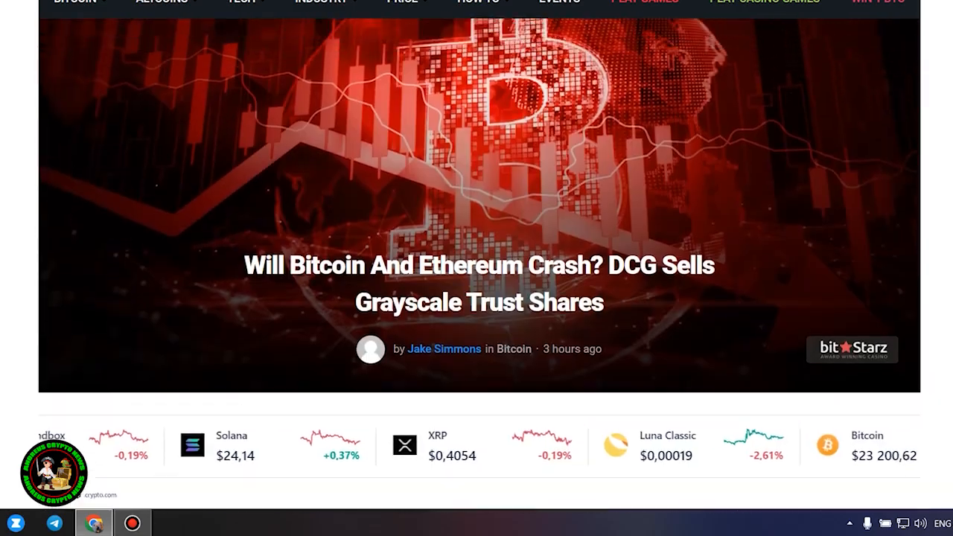
scroll(down, 3)
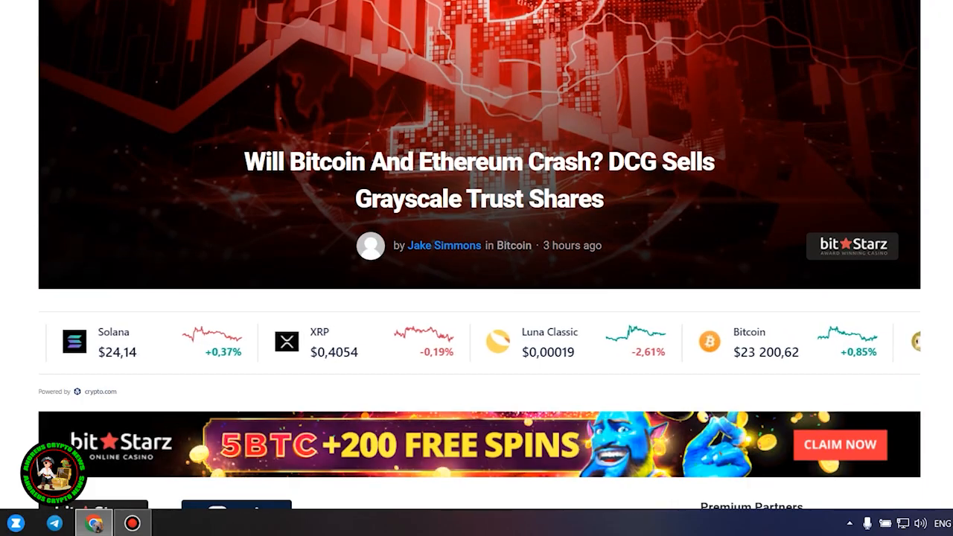
scroll(down, 3)
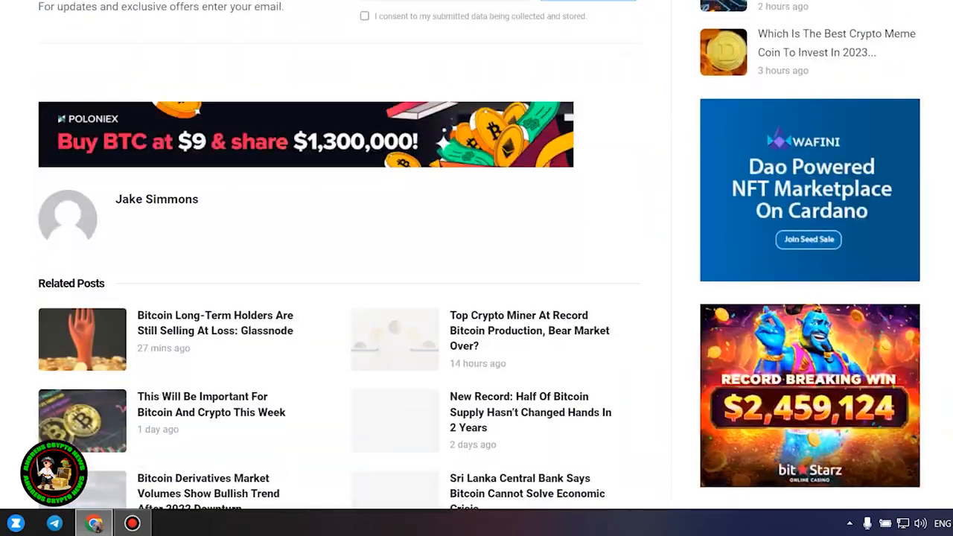
scroll(up, 3)
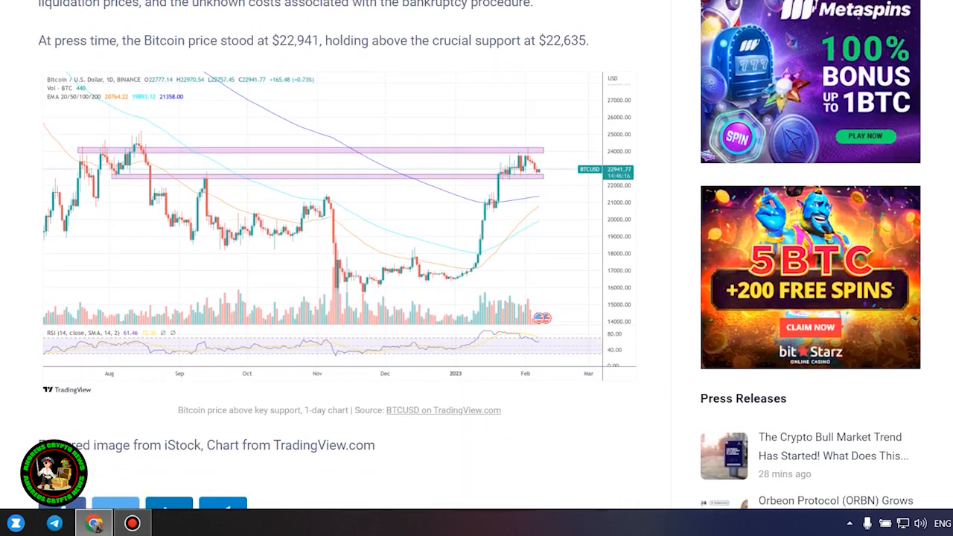